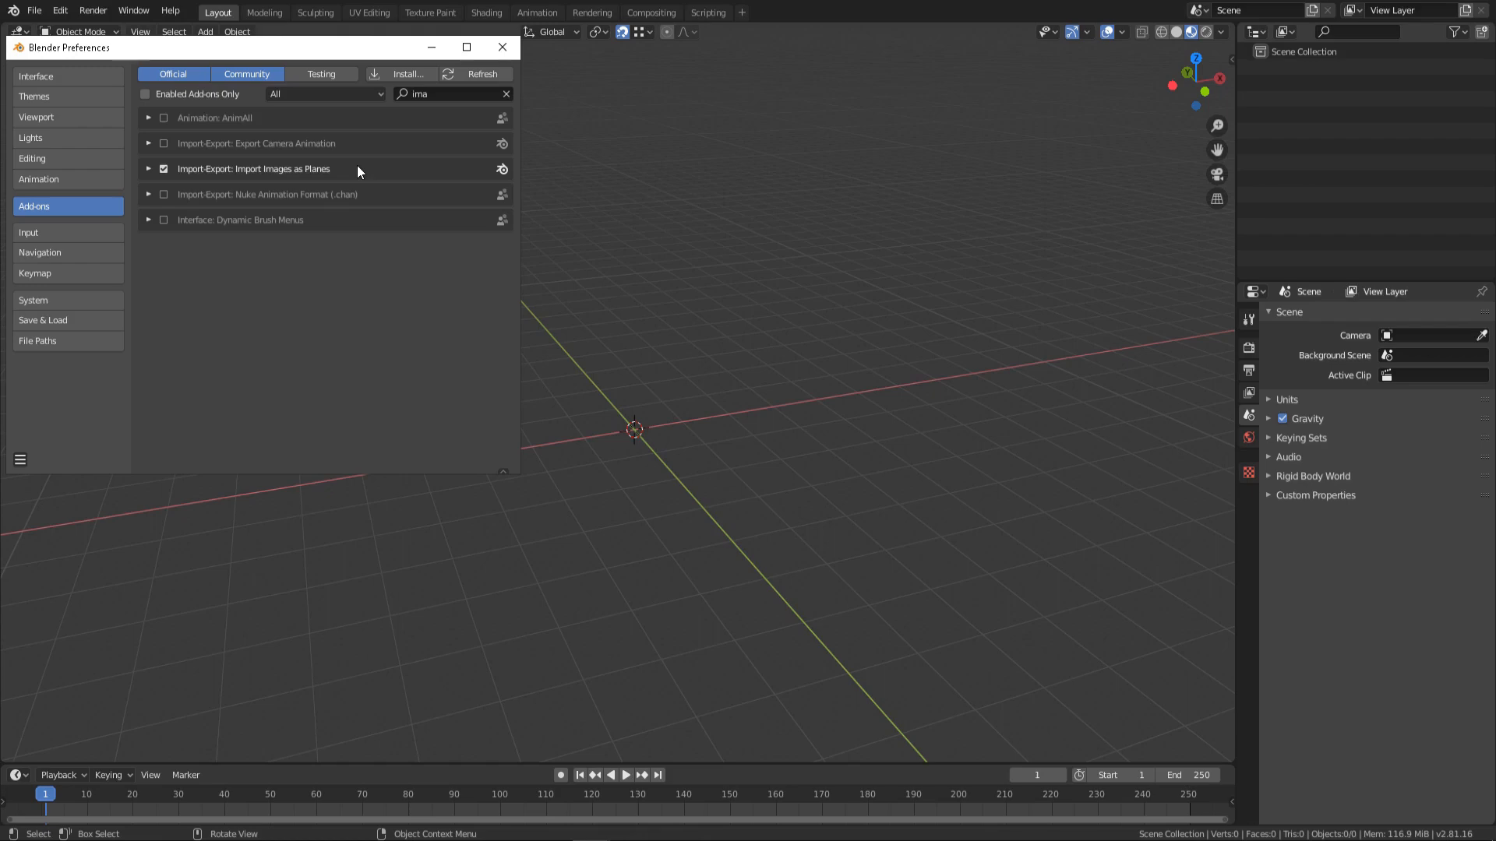
Load the manhole photo via Images as Planes, then add a Path curve.
key("shift+a")
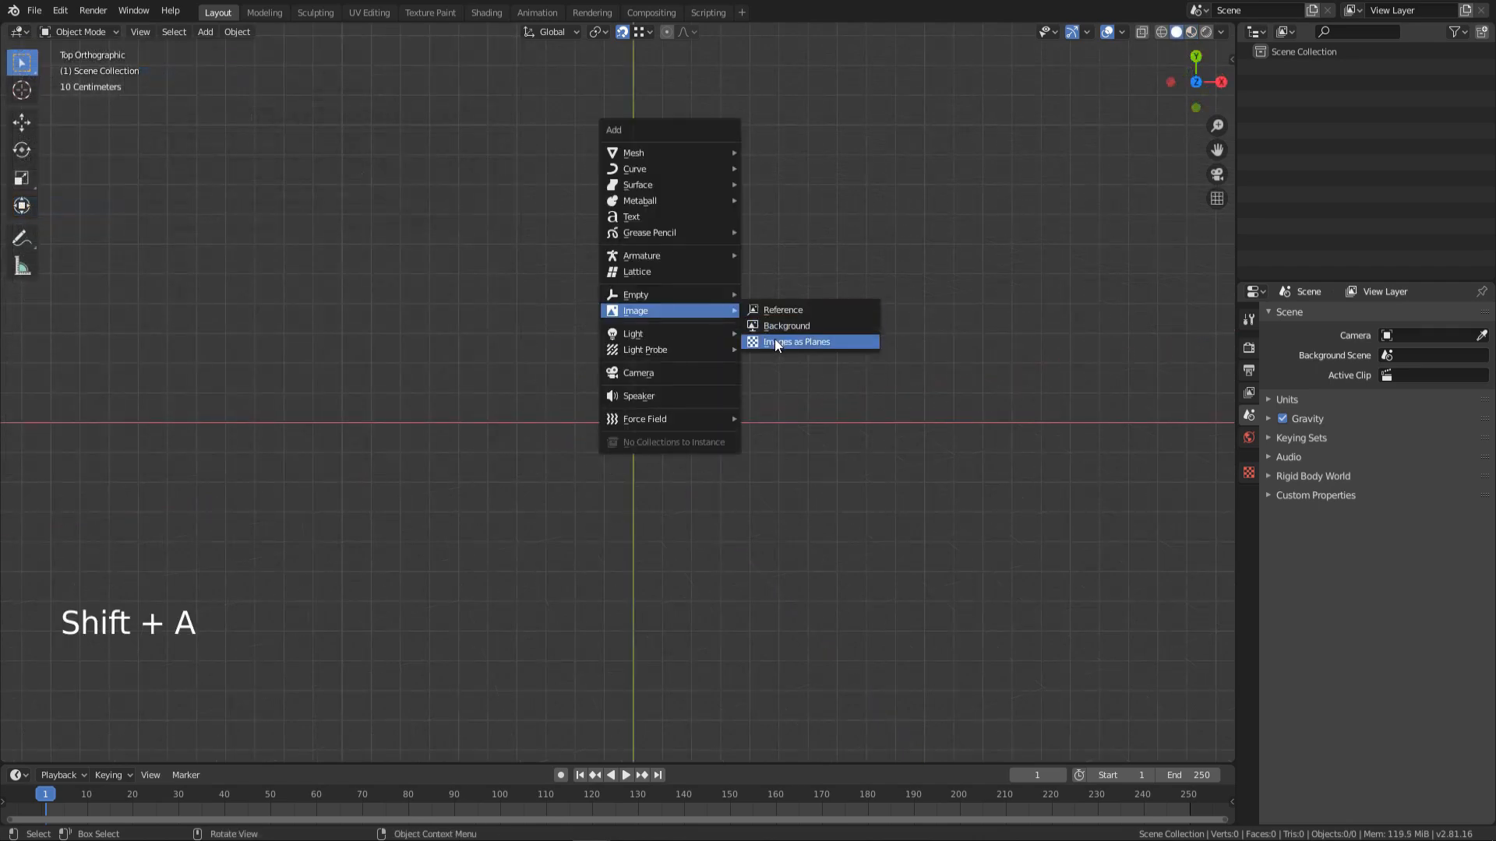
left_click(796, 341)
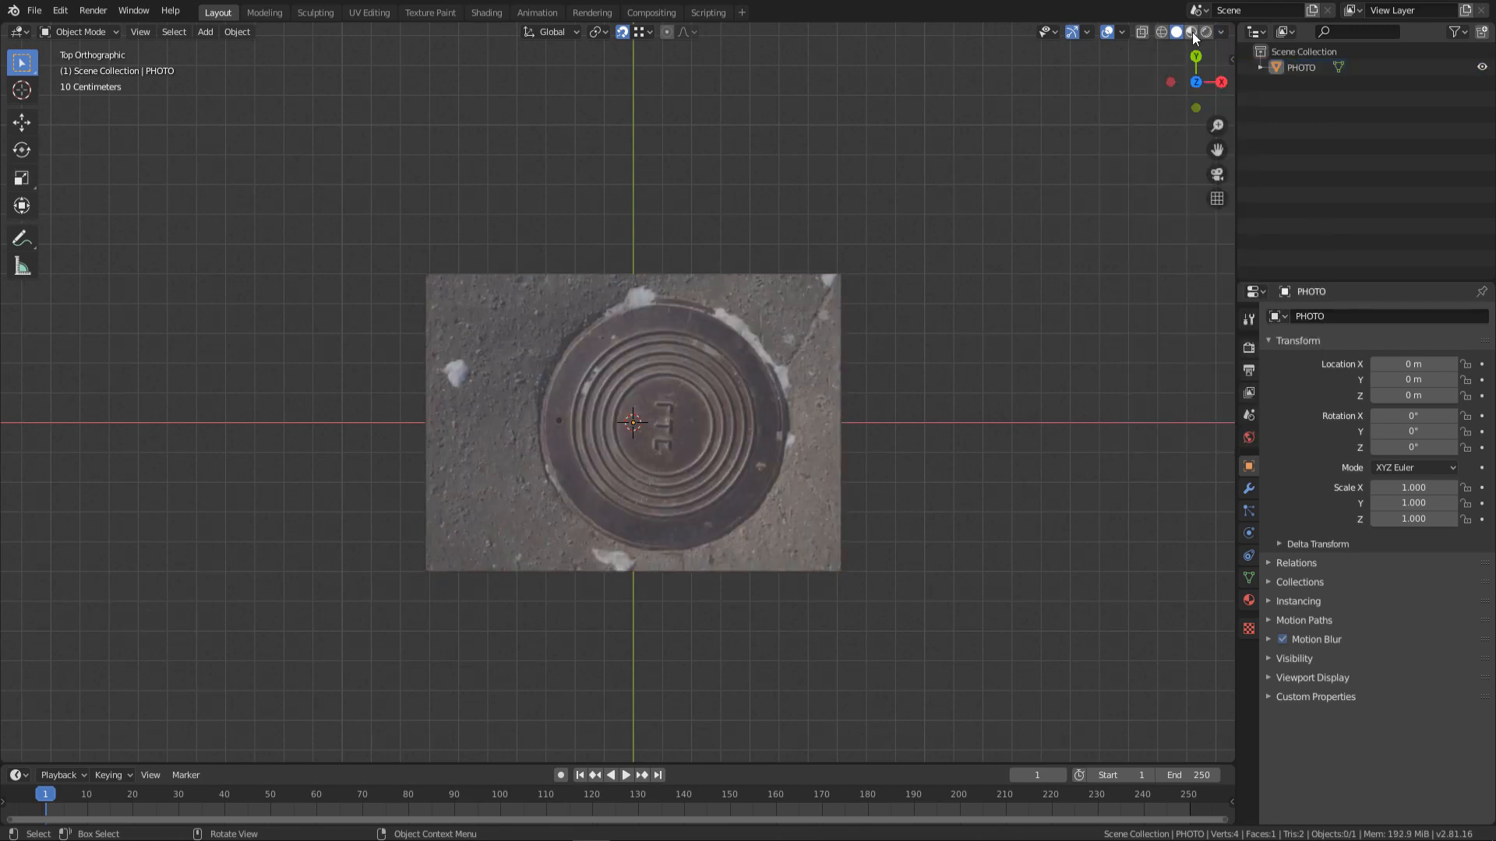
key("shift+a")
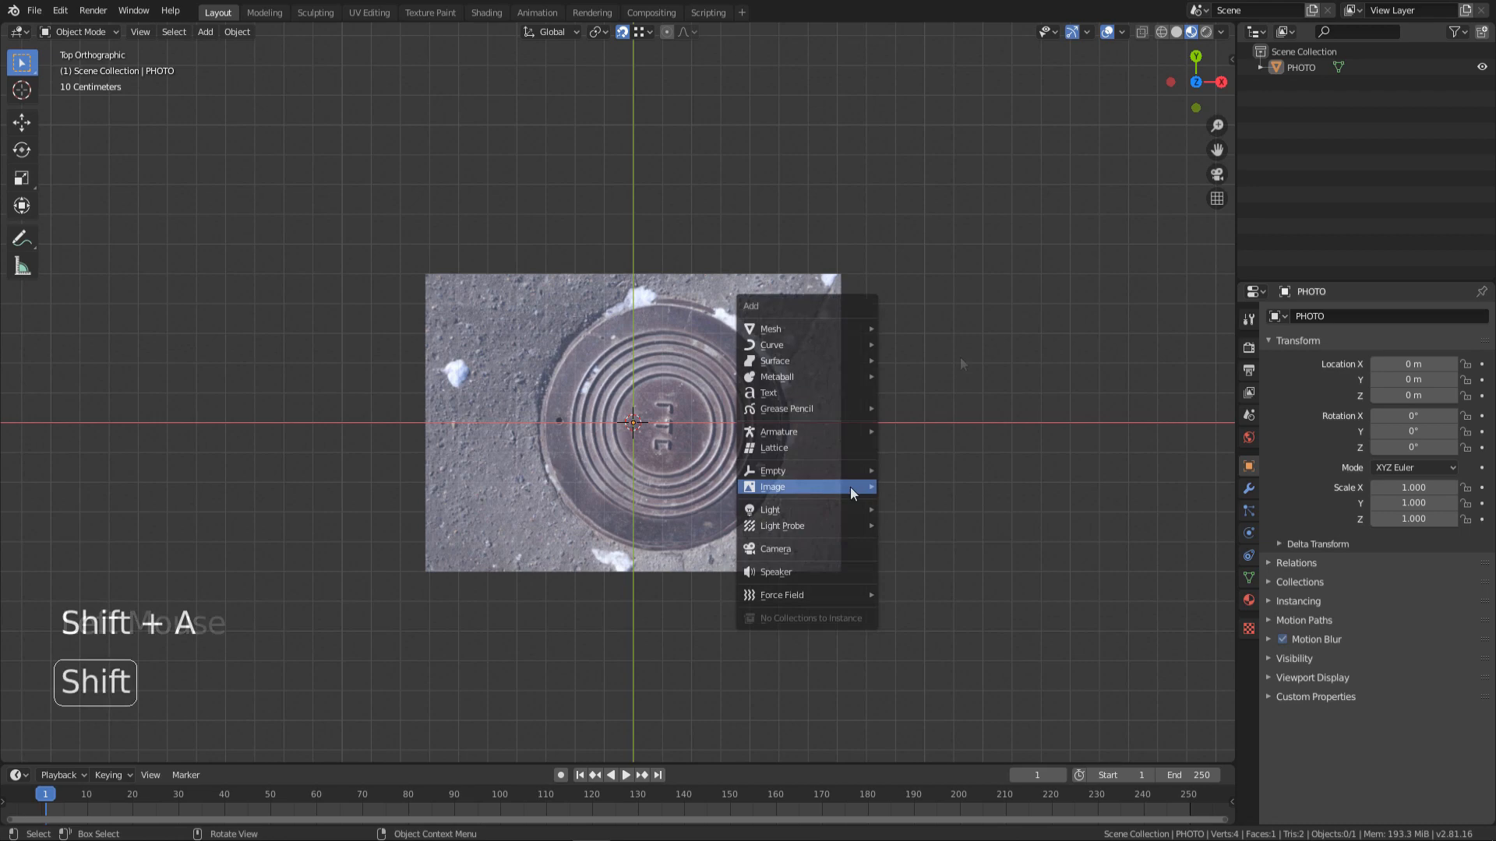
mouse_move(771, 344)
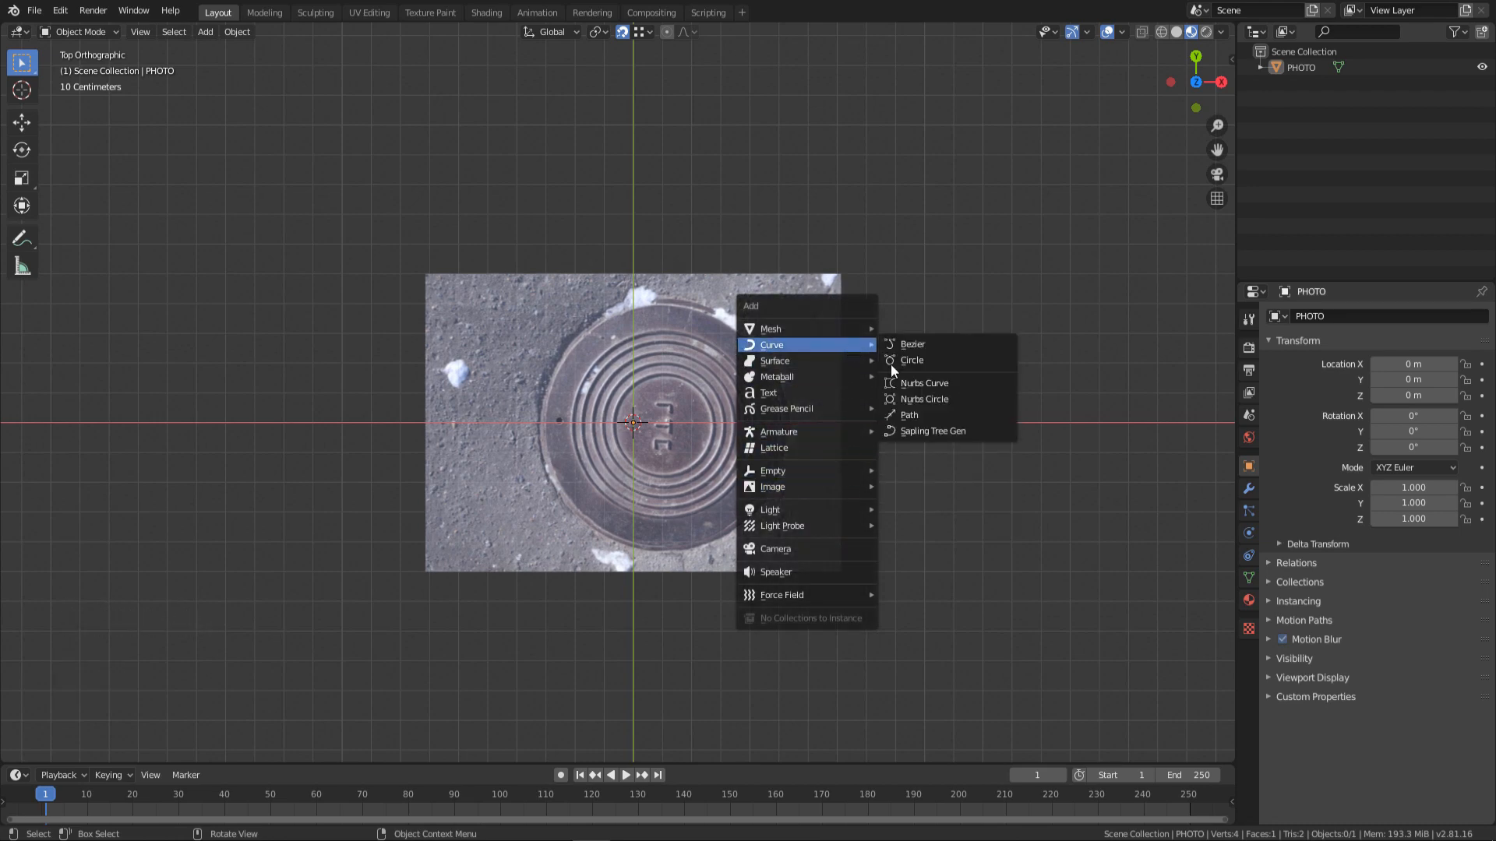
left_click(909, 415)
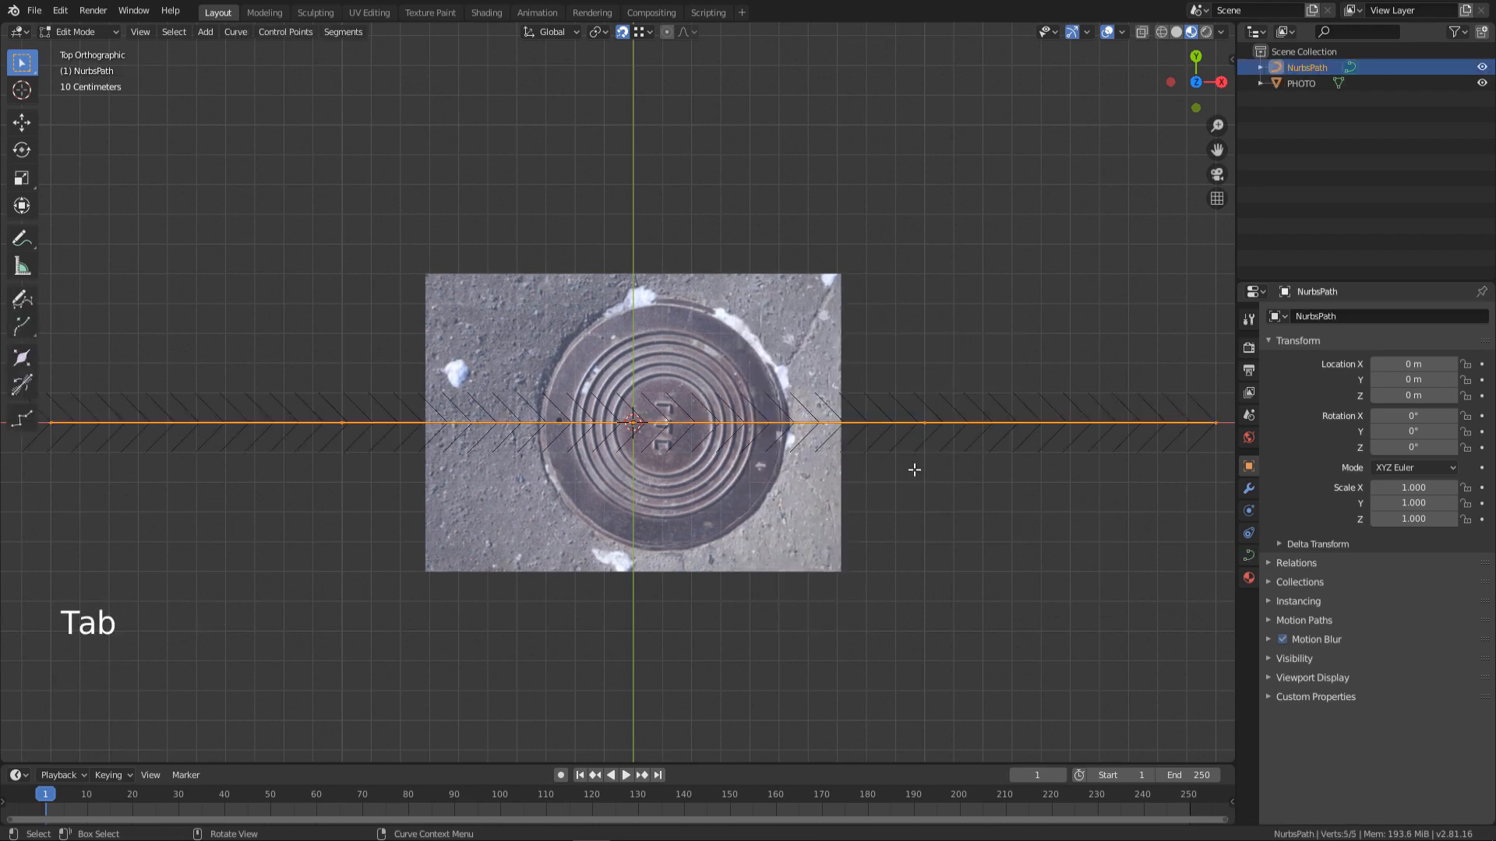
Move the path's points onto the manhole cover's rim.
key("s")
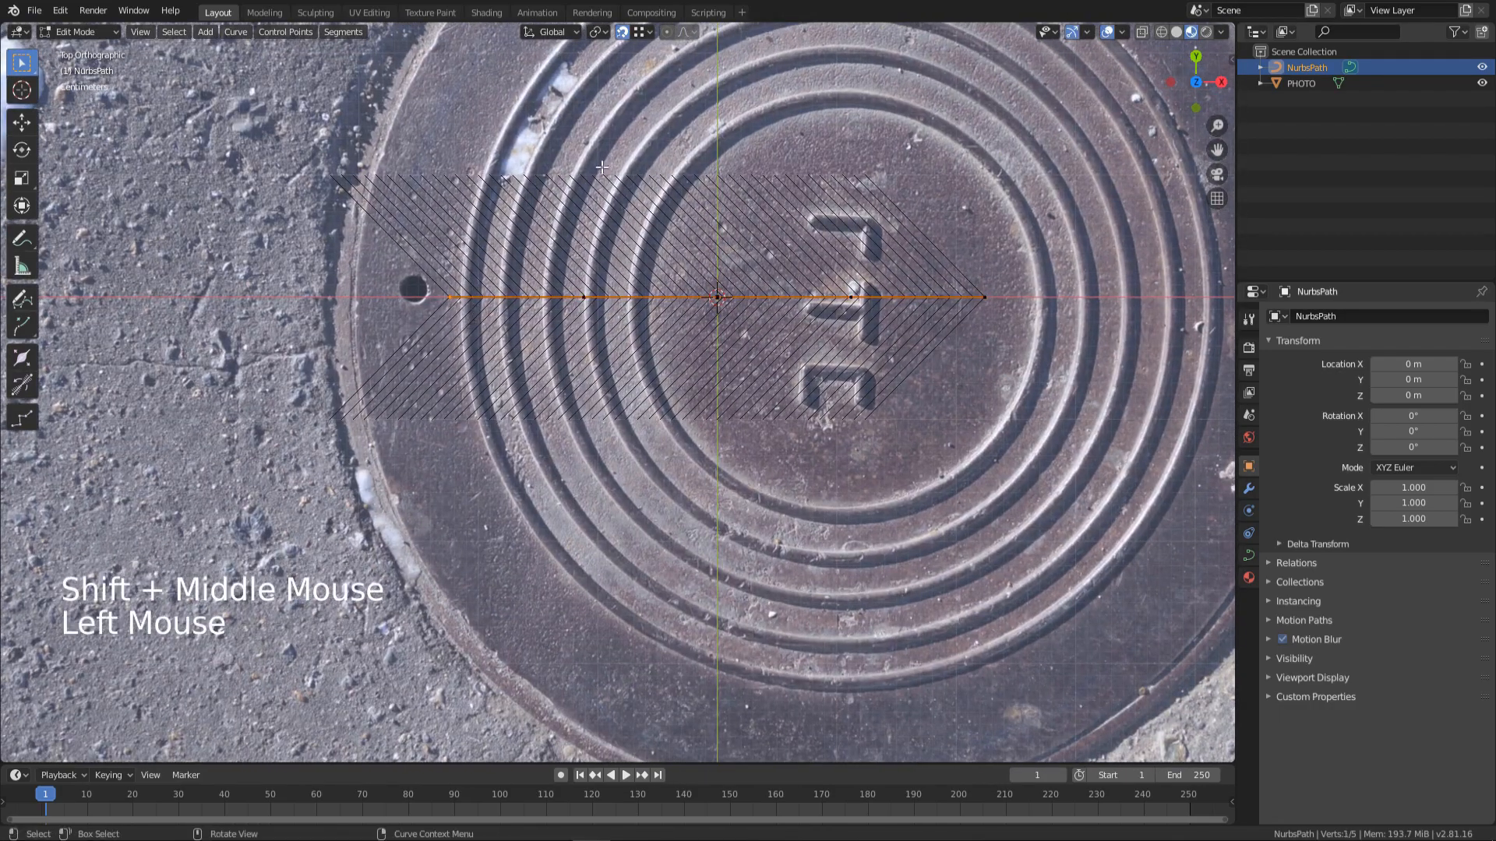
left_click(636, 31)
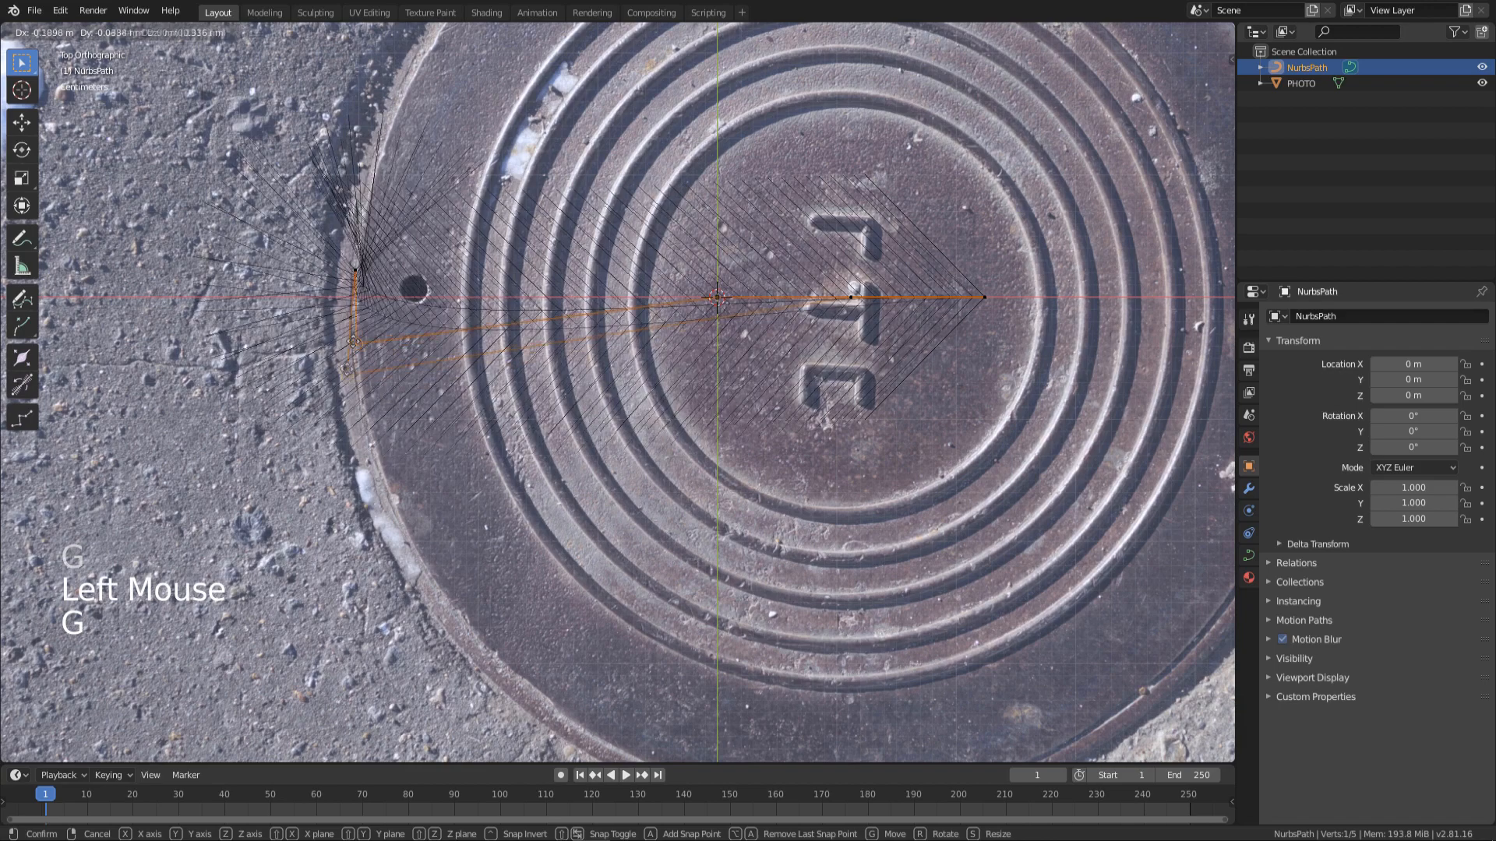
left_click(755, 281)
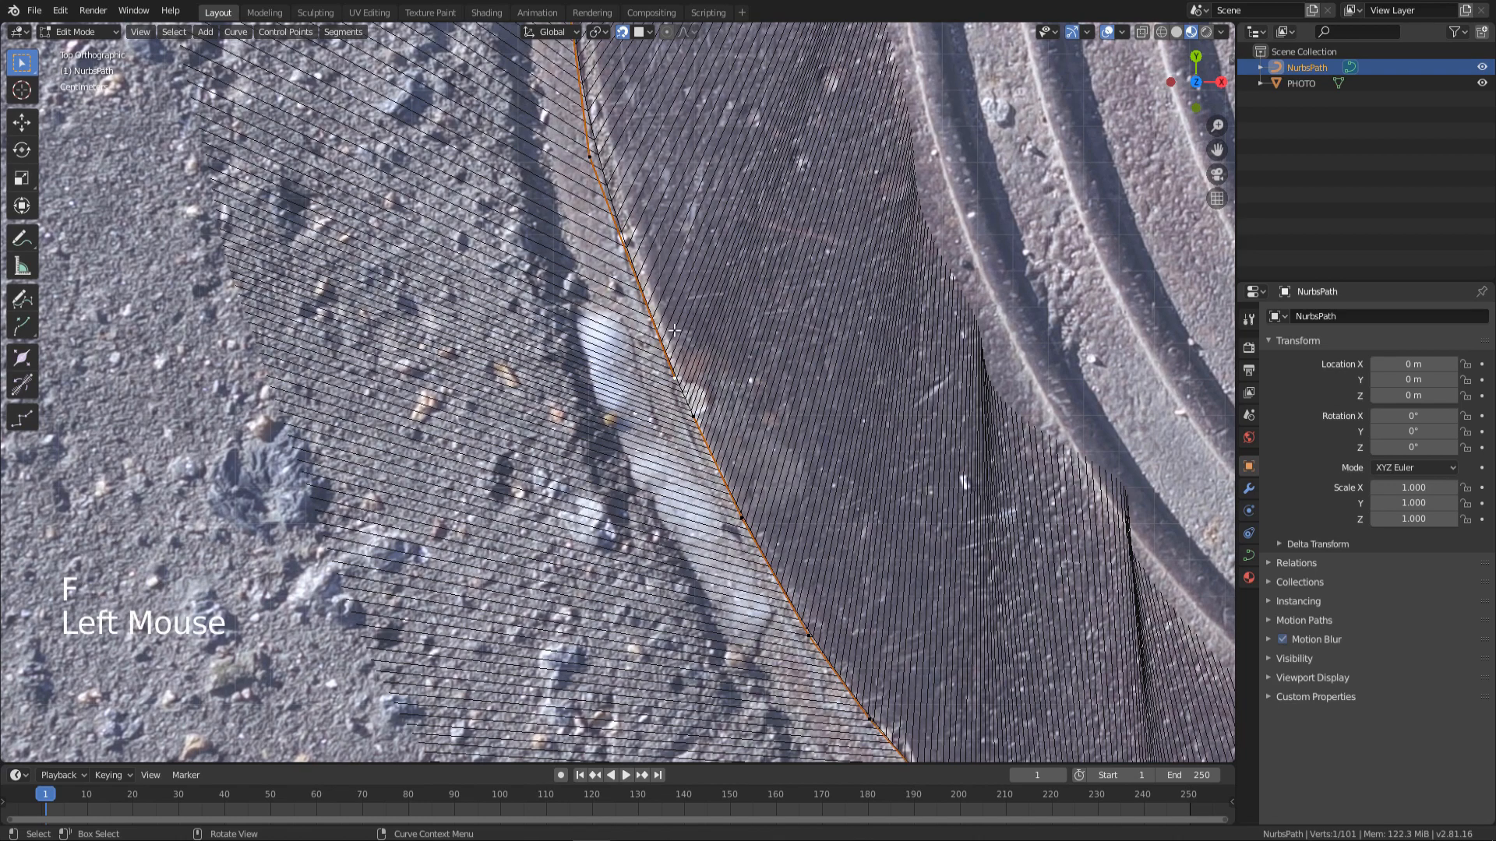
key("g")
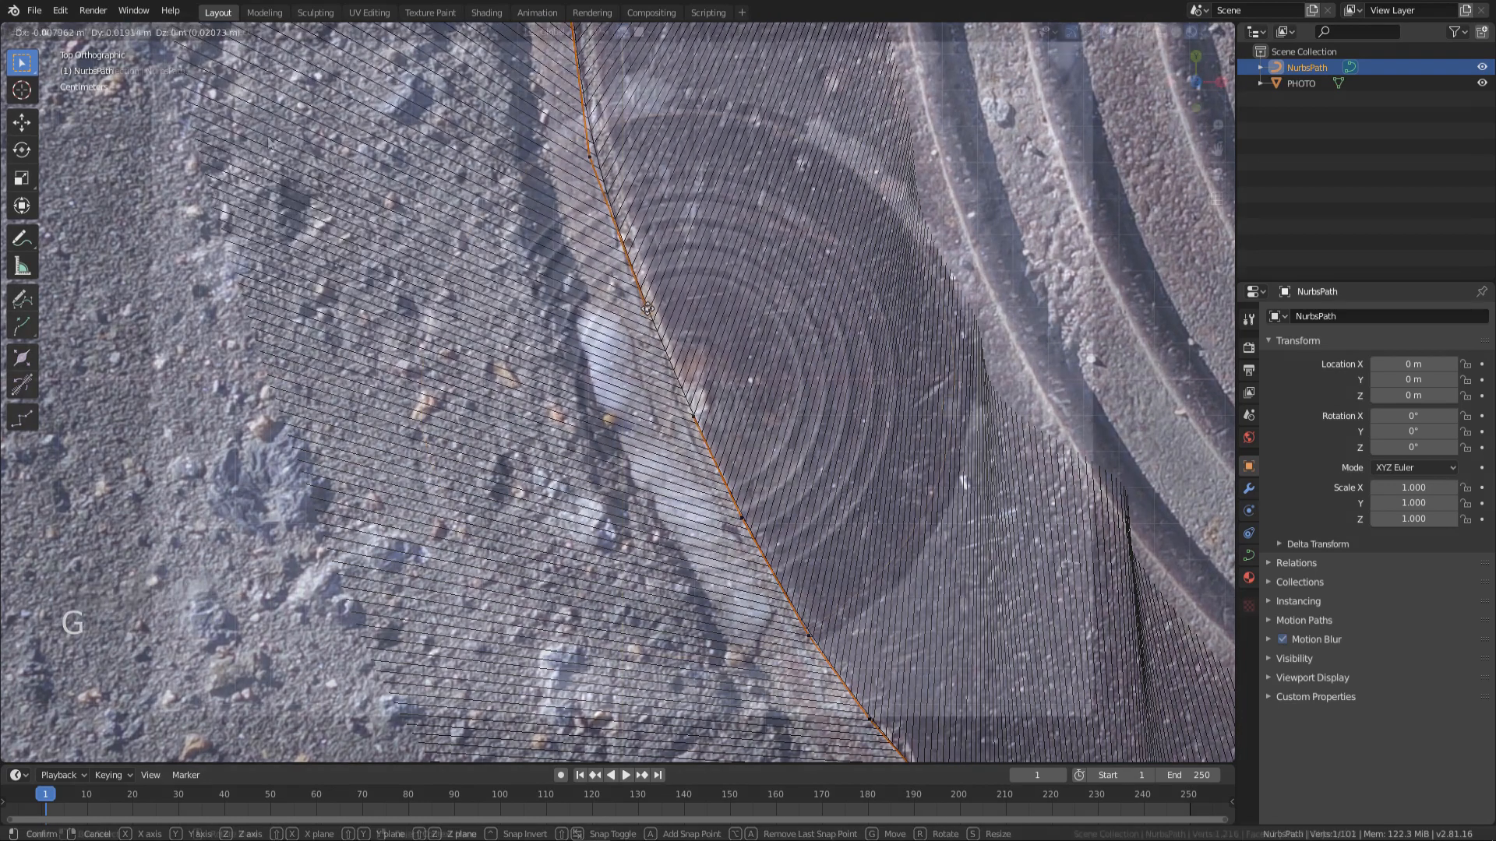
left_click(236, 32)
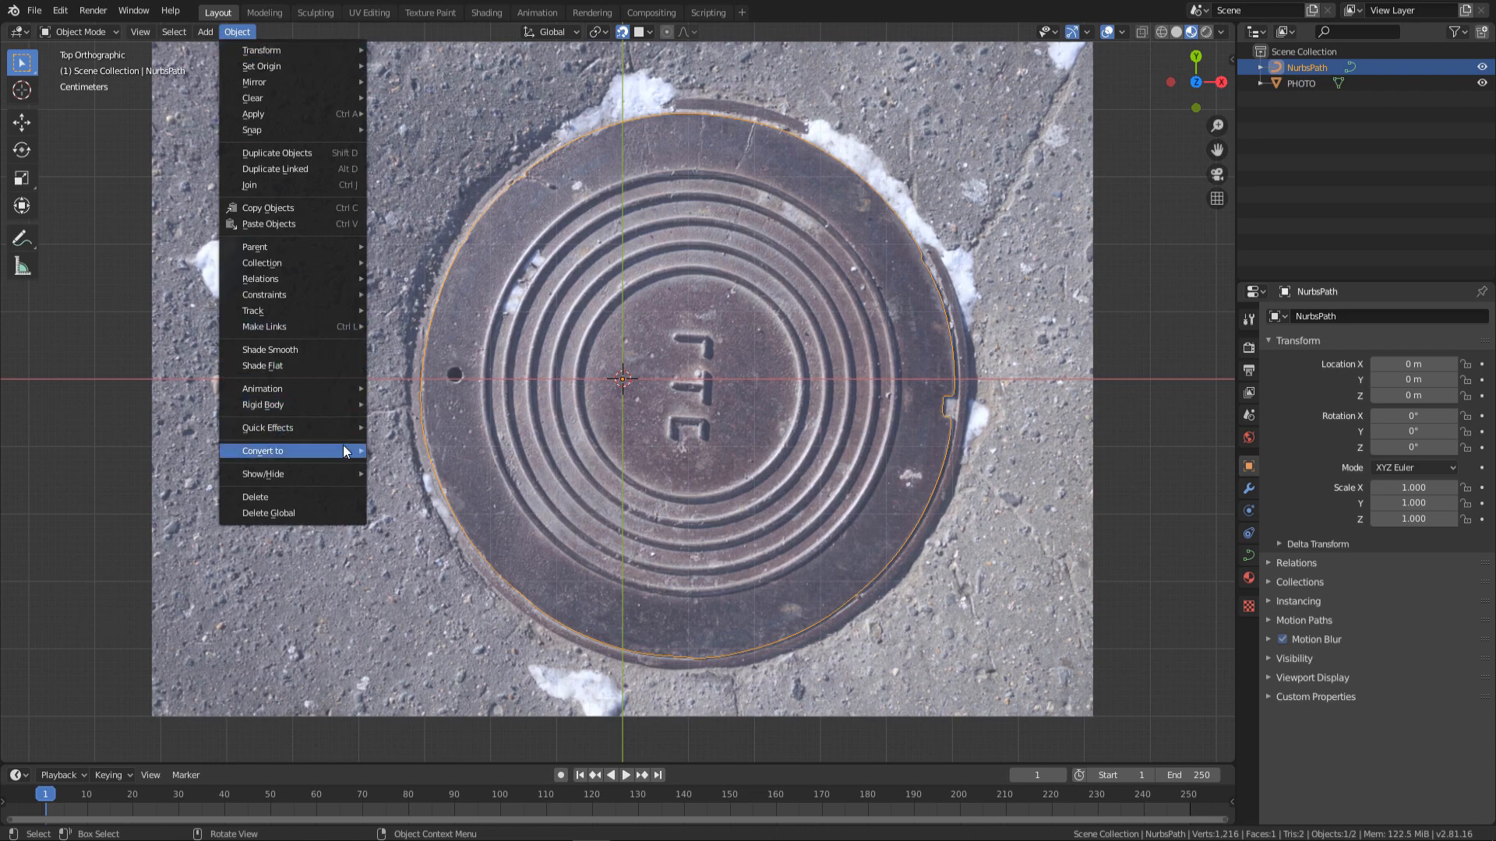
Convert the traced path to a mesh and fill its outline with a face.
left_click(262, 450)
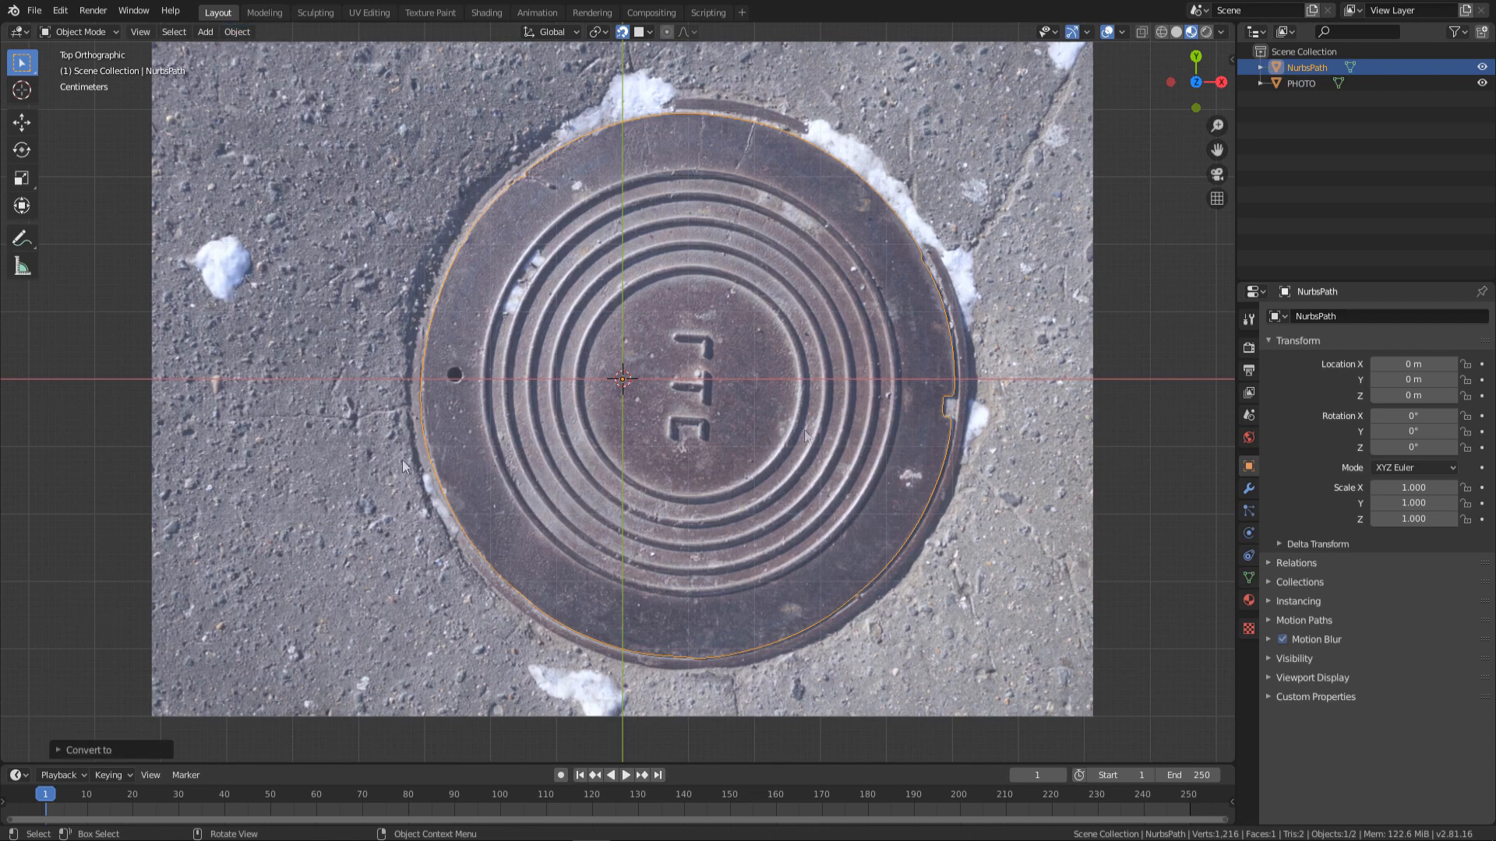
key("Tab")
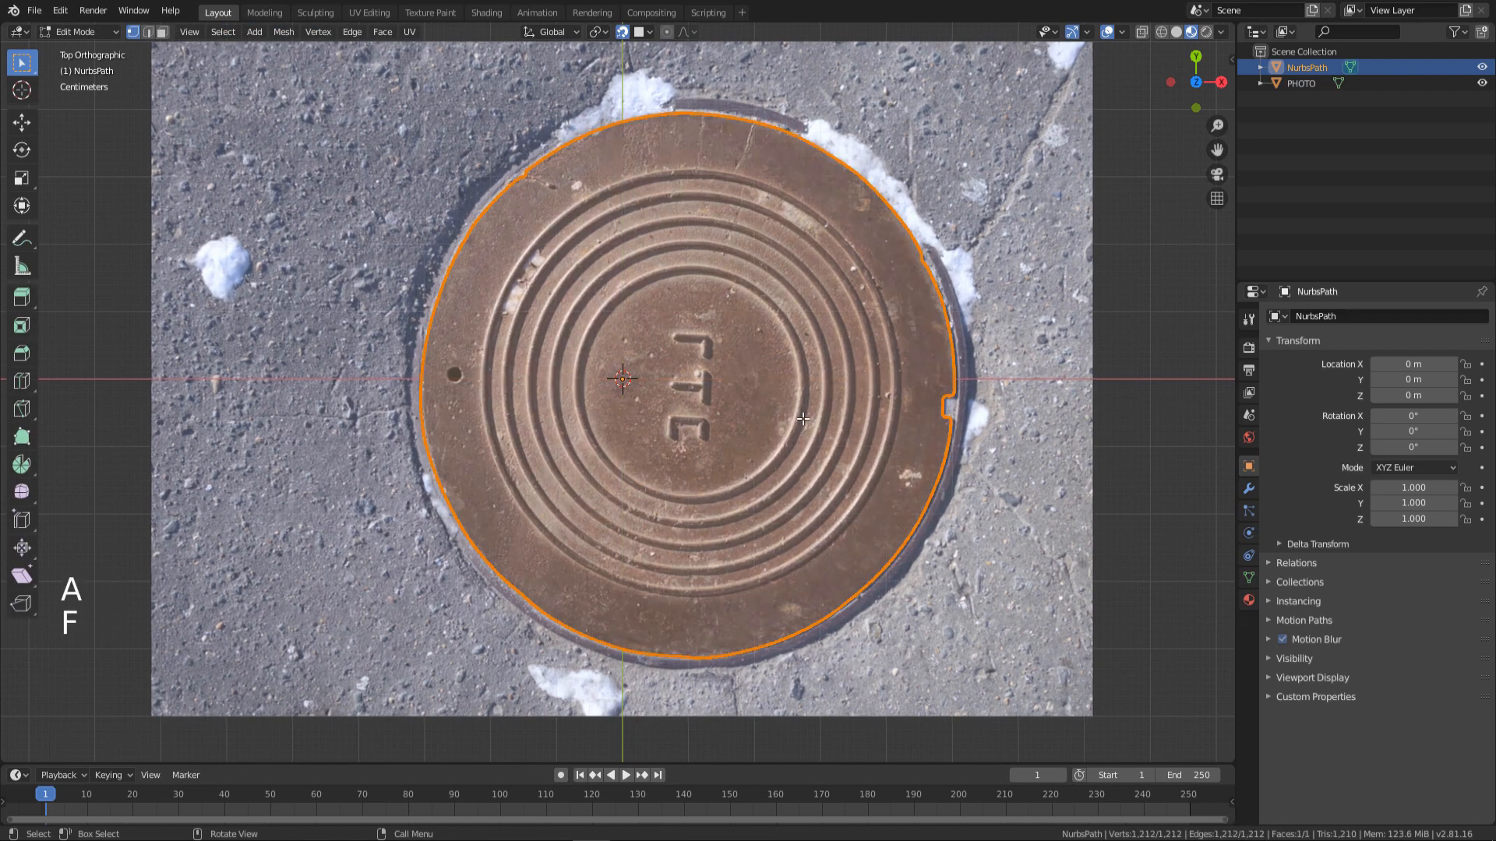
key("Tab")
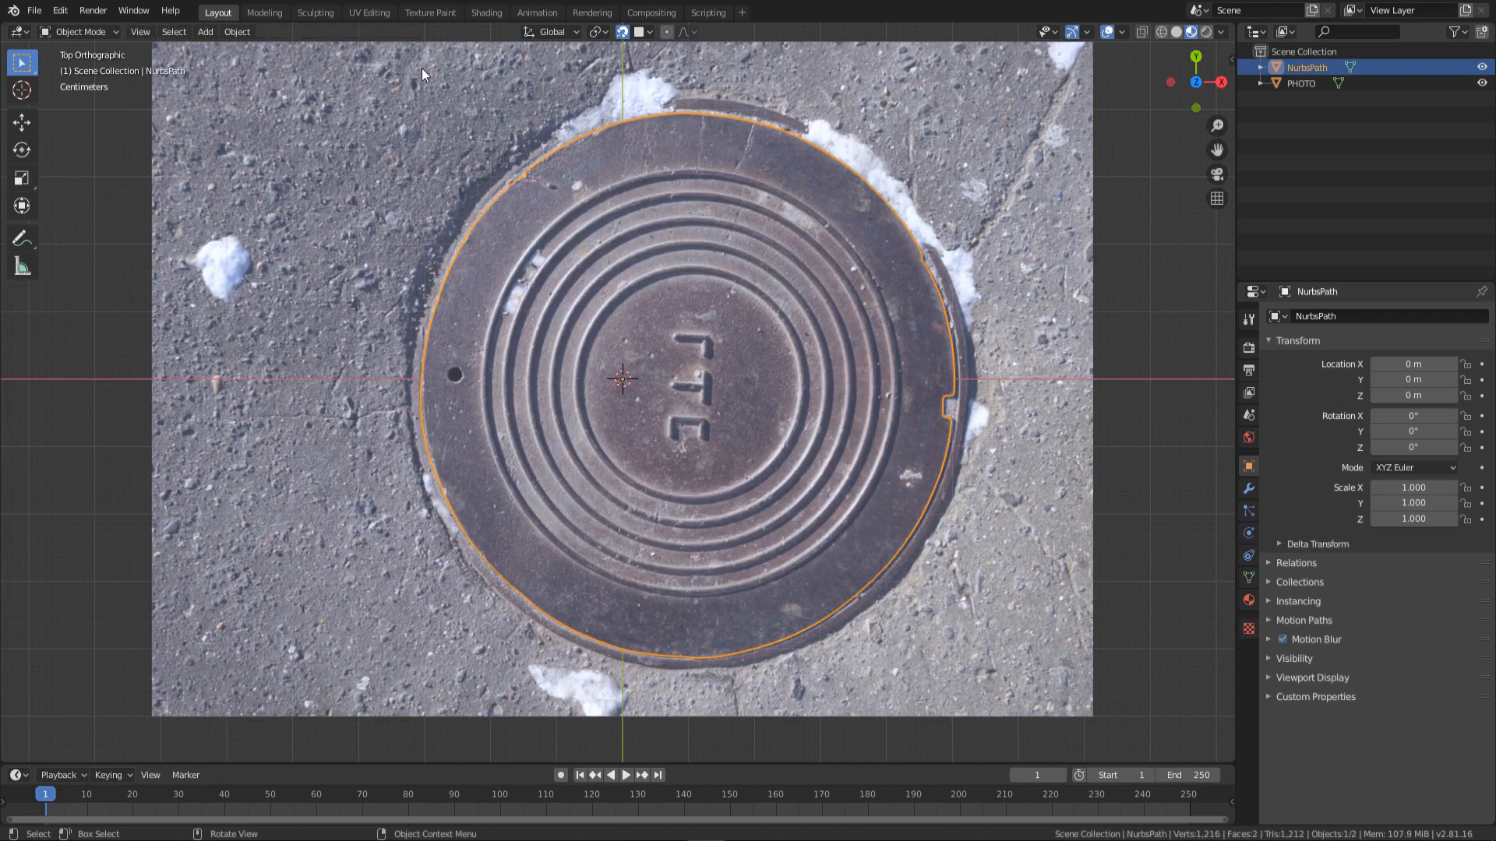
In the Shading workspace, add a new material to the circle and select the photo plane.
left_click(485, 13)
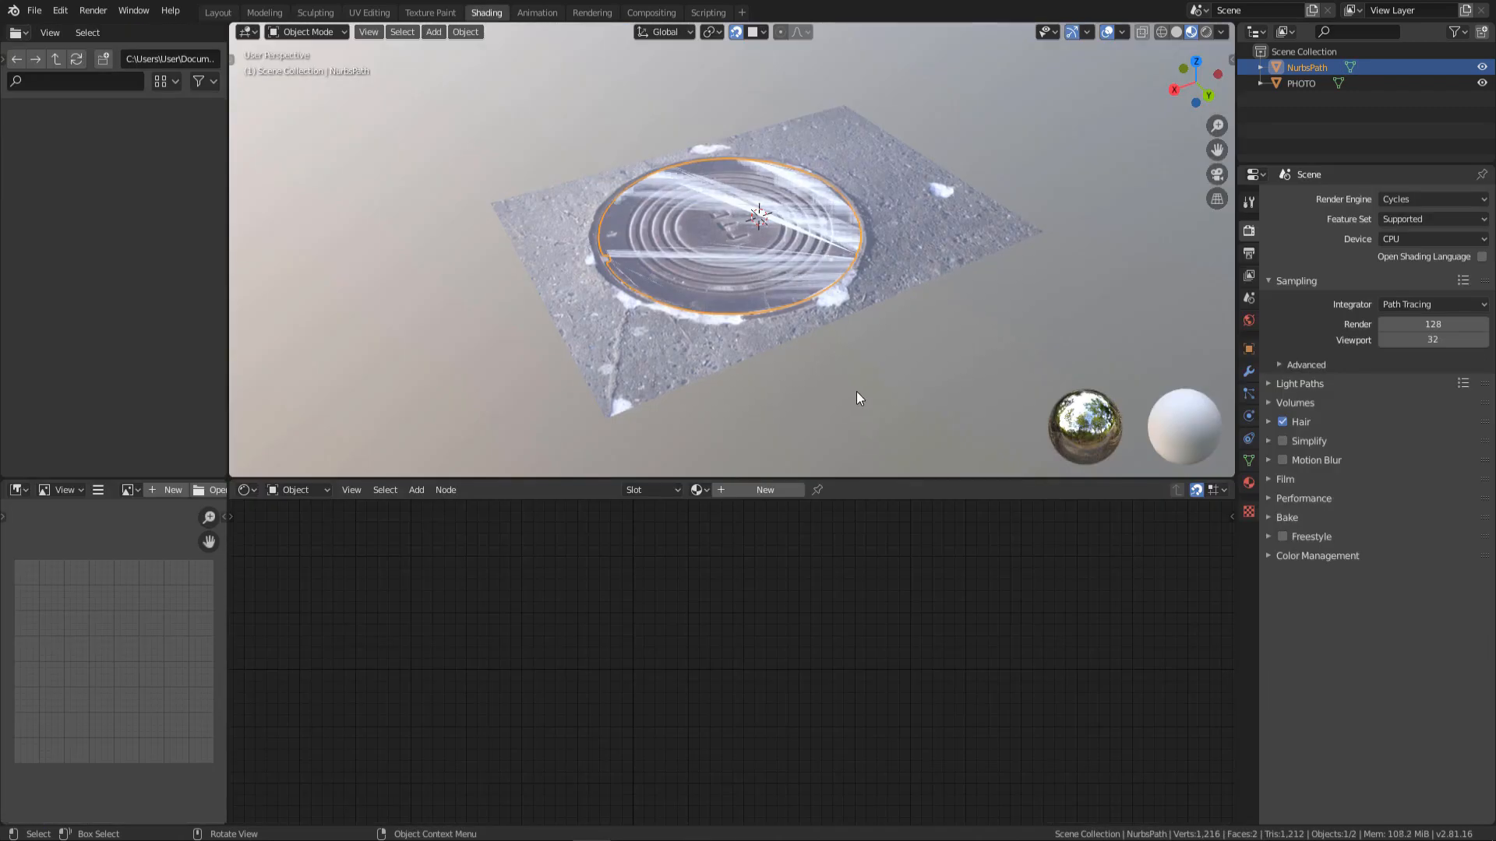
left_click(764, 489)
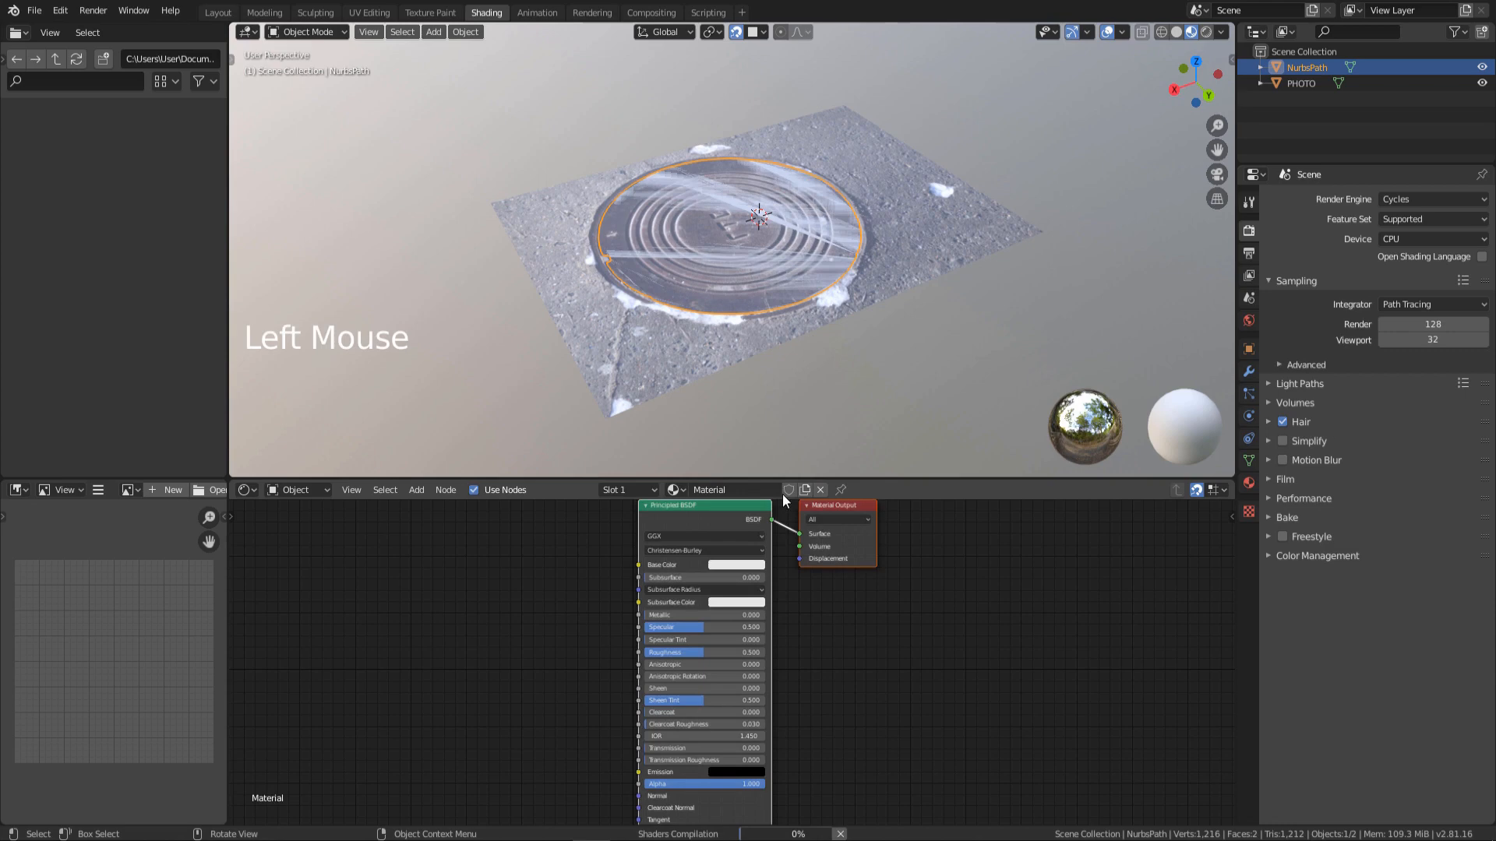
left_click(736, 564)
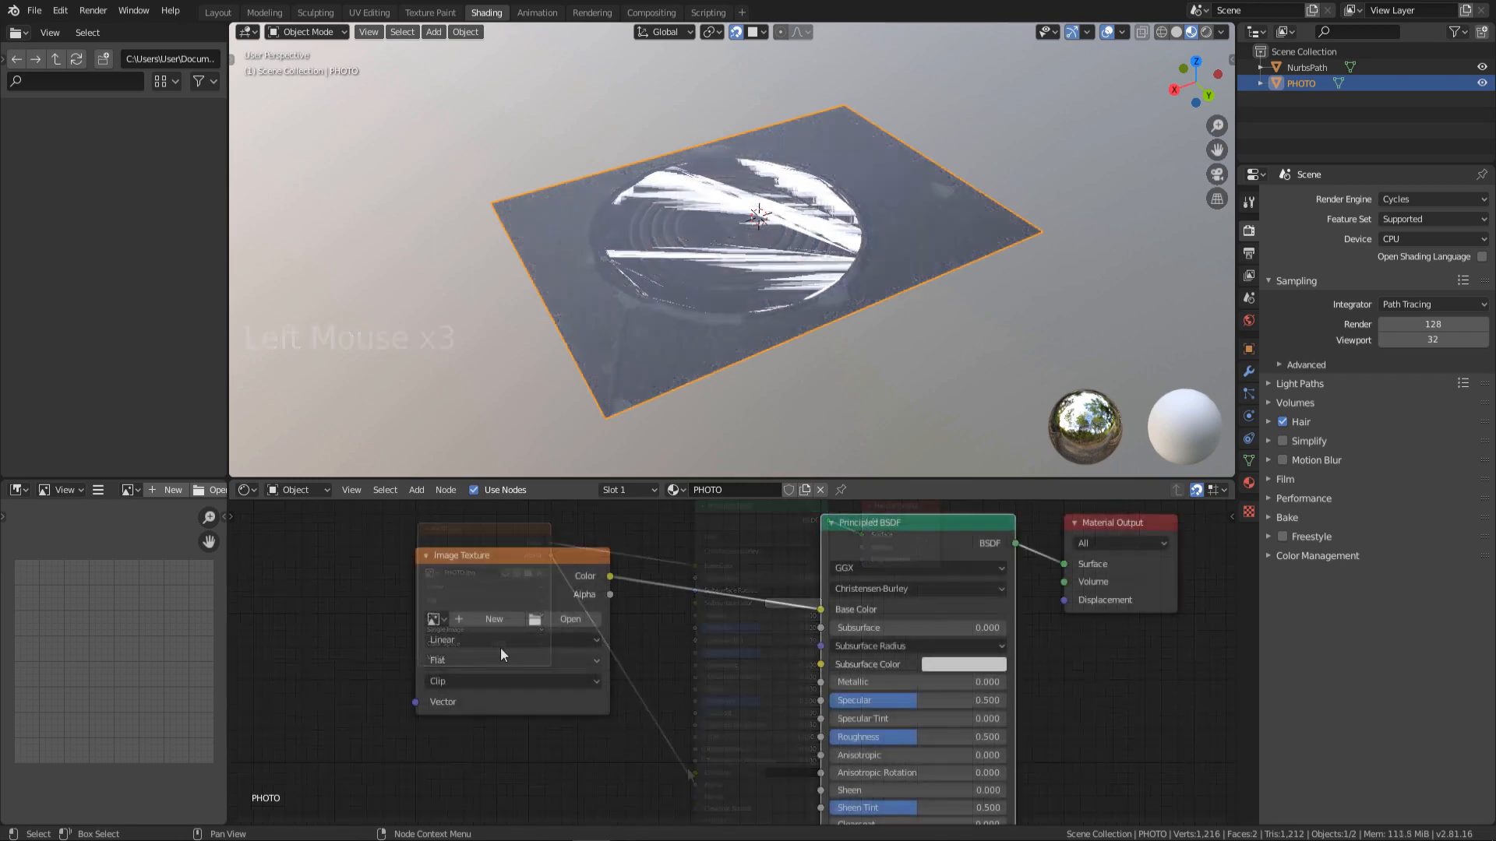
Create a new PHOTO_MASK image with alpha in the Image Texture node.
left_click(493, 620)
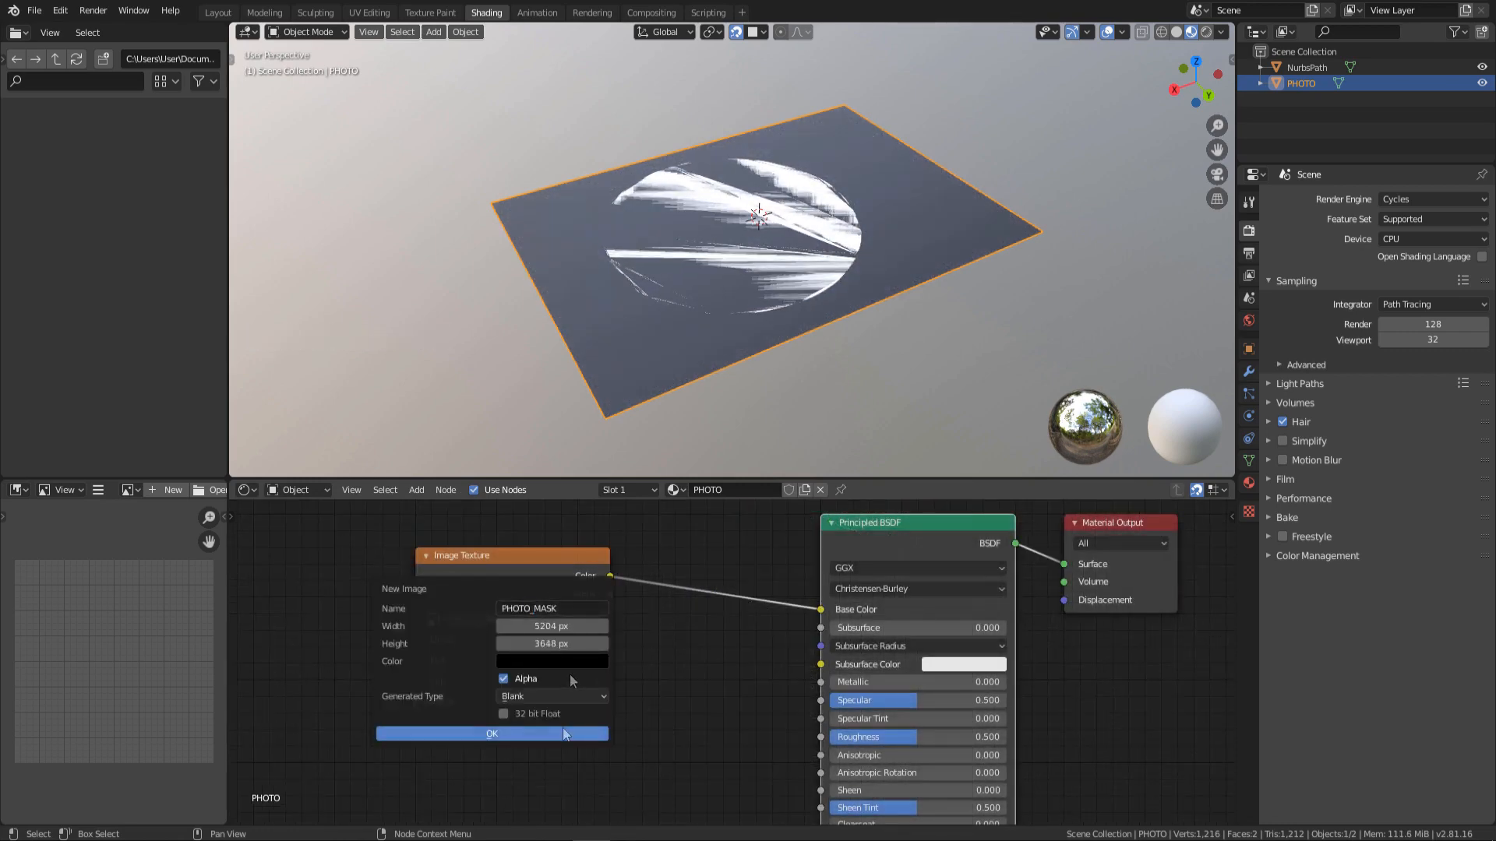
left_click(492, 734)
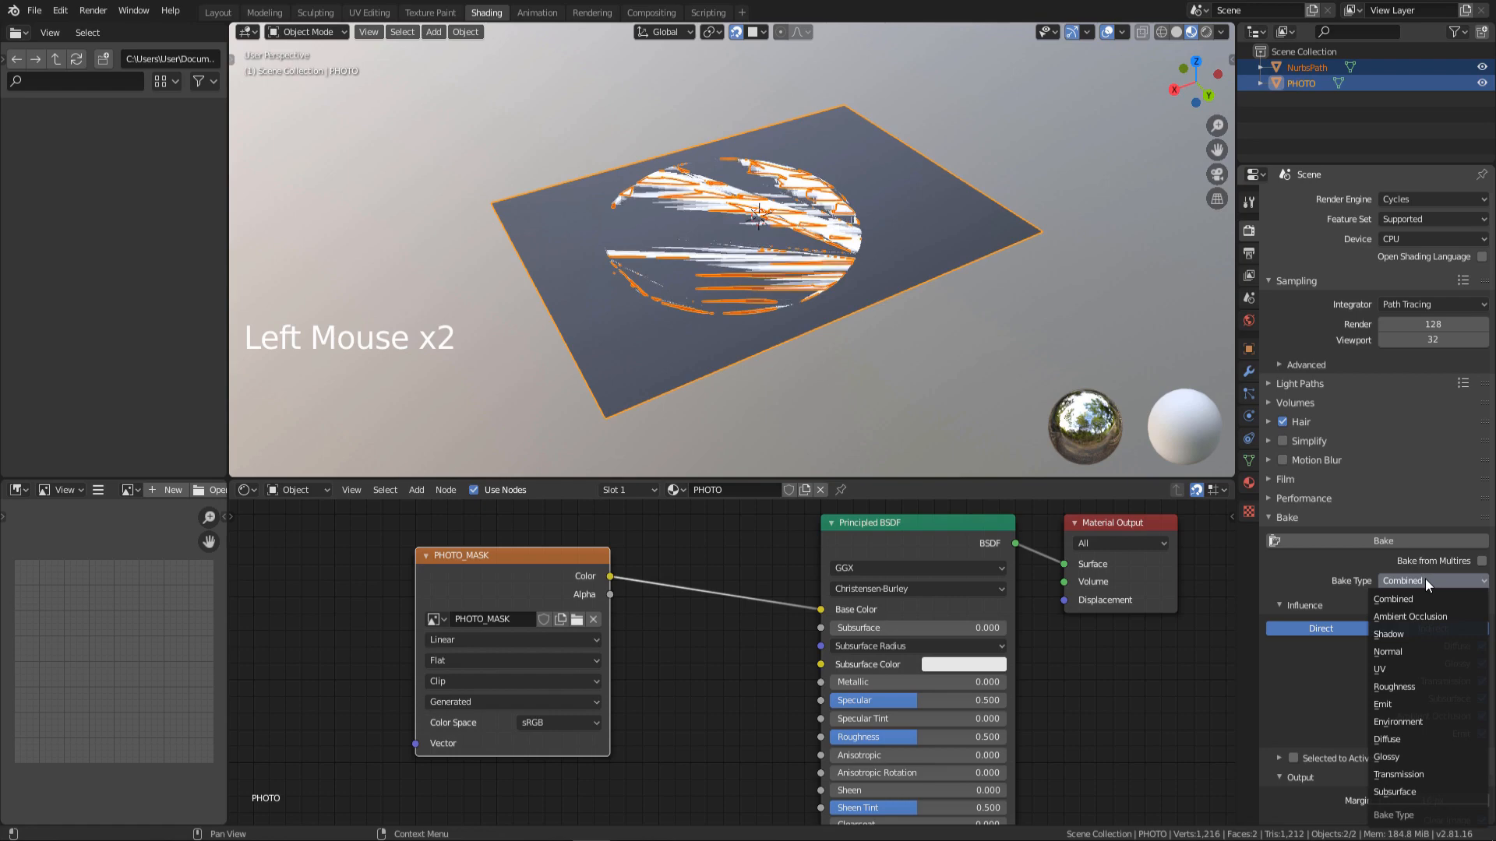
Bake Emit with margin 0 and Selected to Active into PHOTO_MASK, then save it.
left_click(1382, 704)
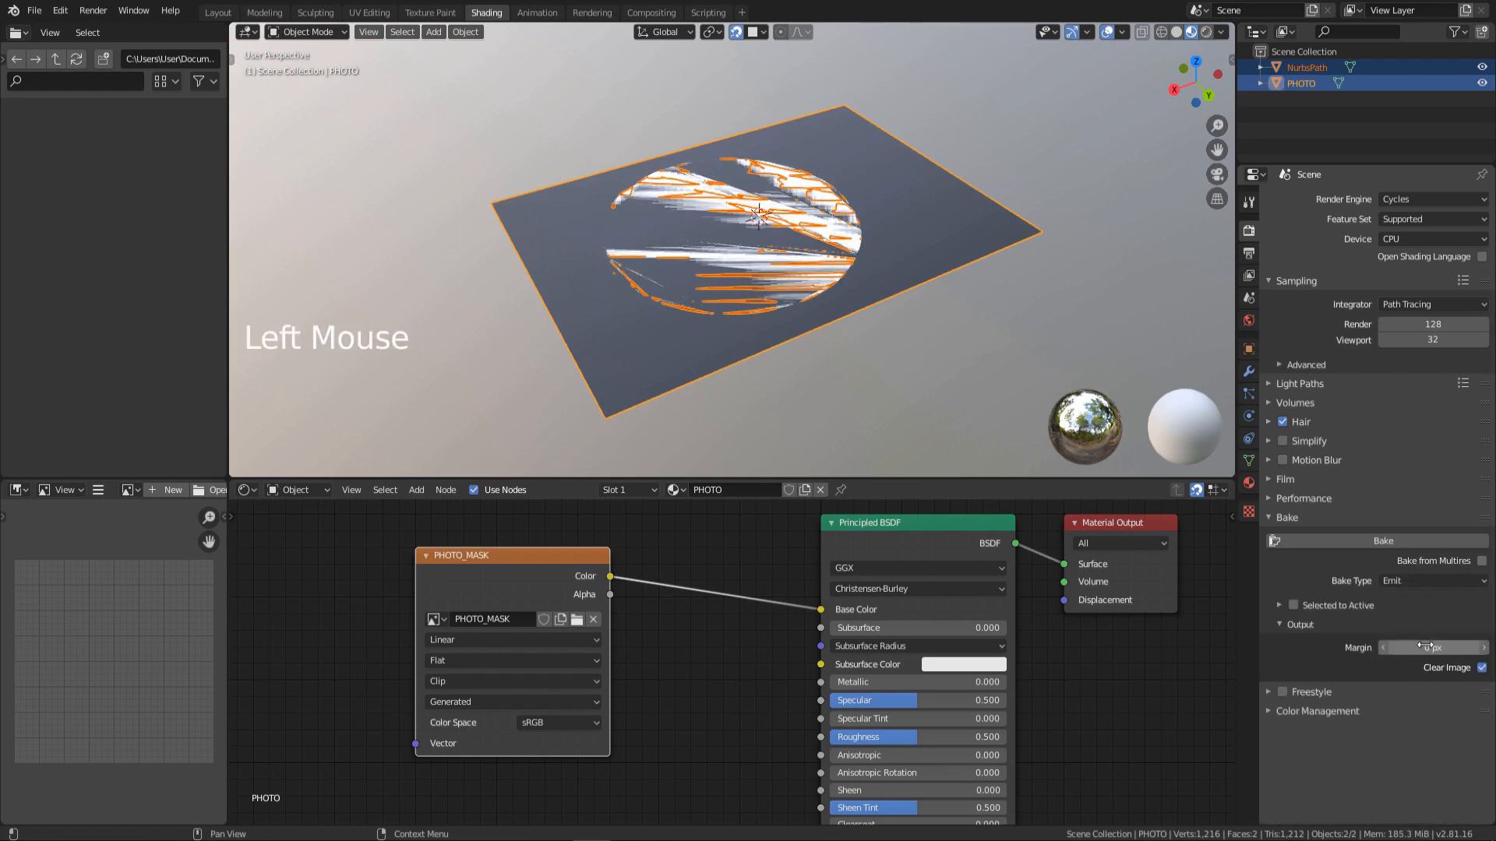
left_click(1293, 605)
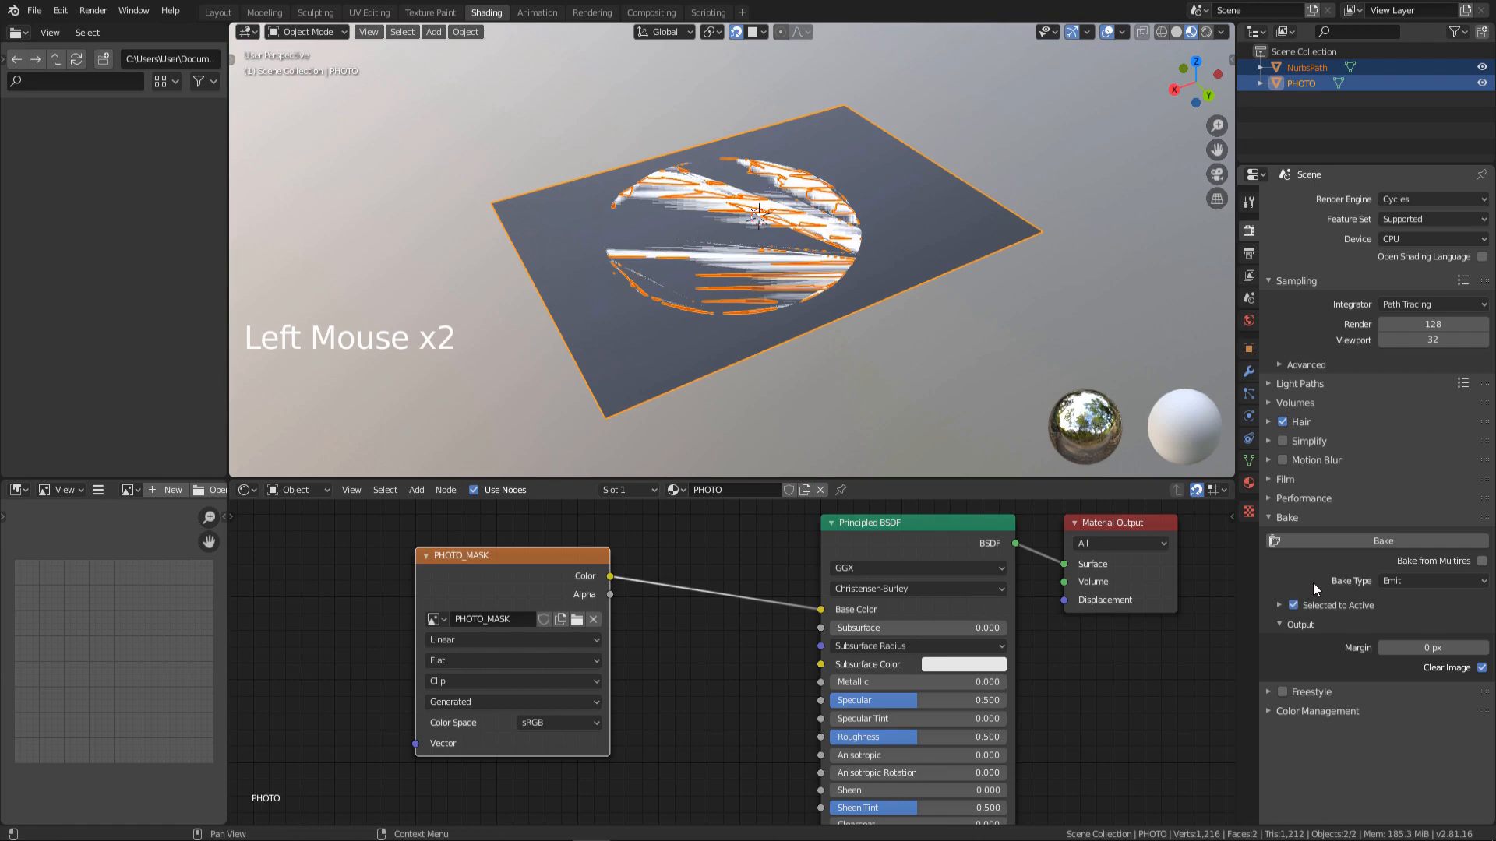
left_click(1292, 605)
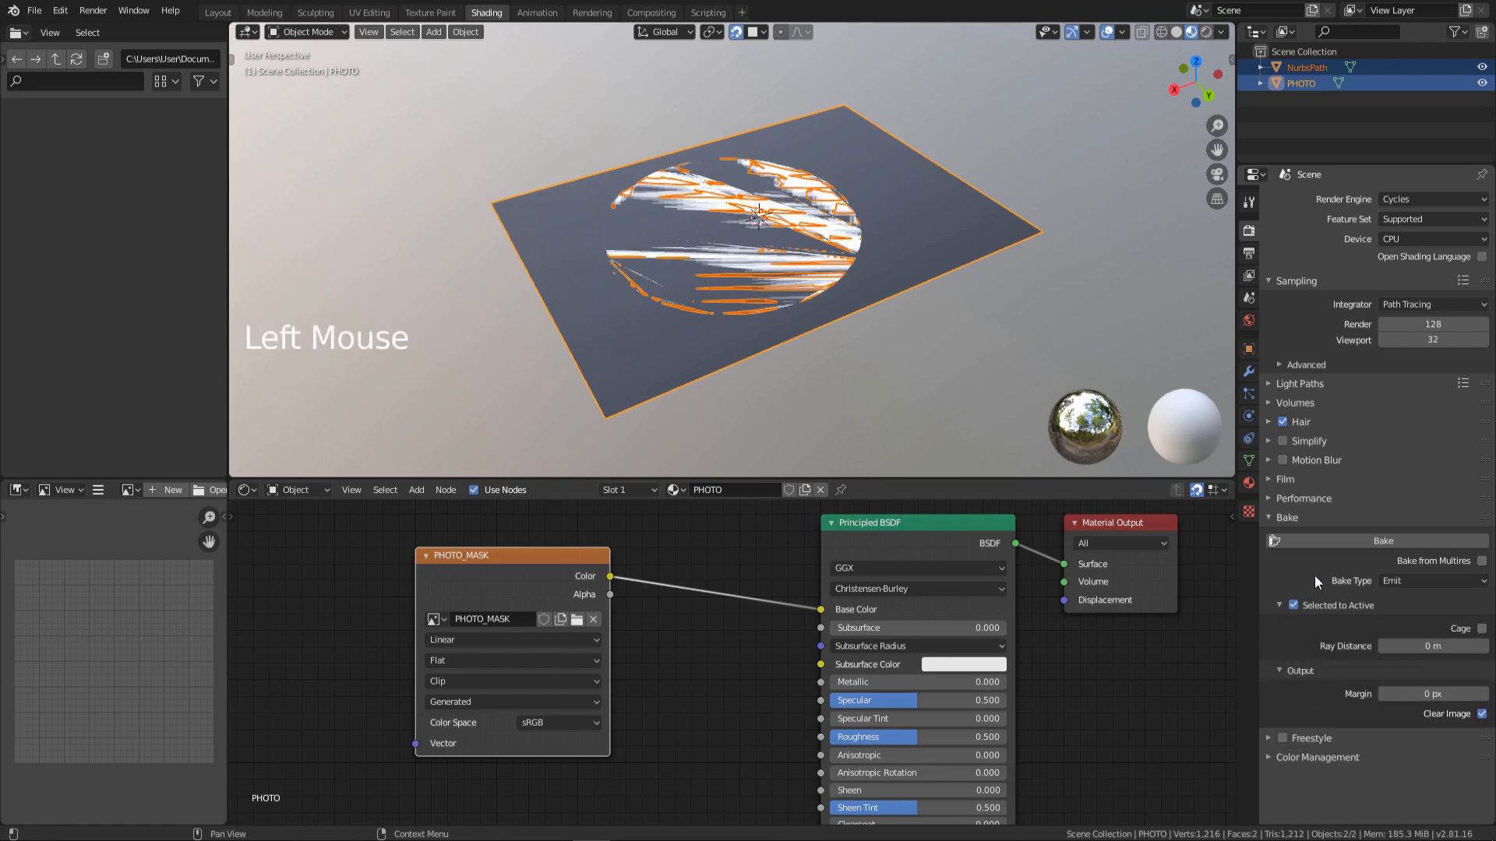
left_click(1382, 541)
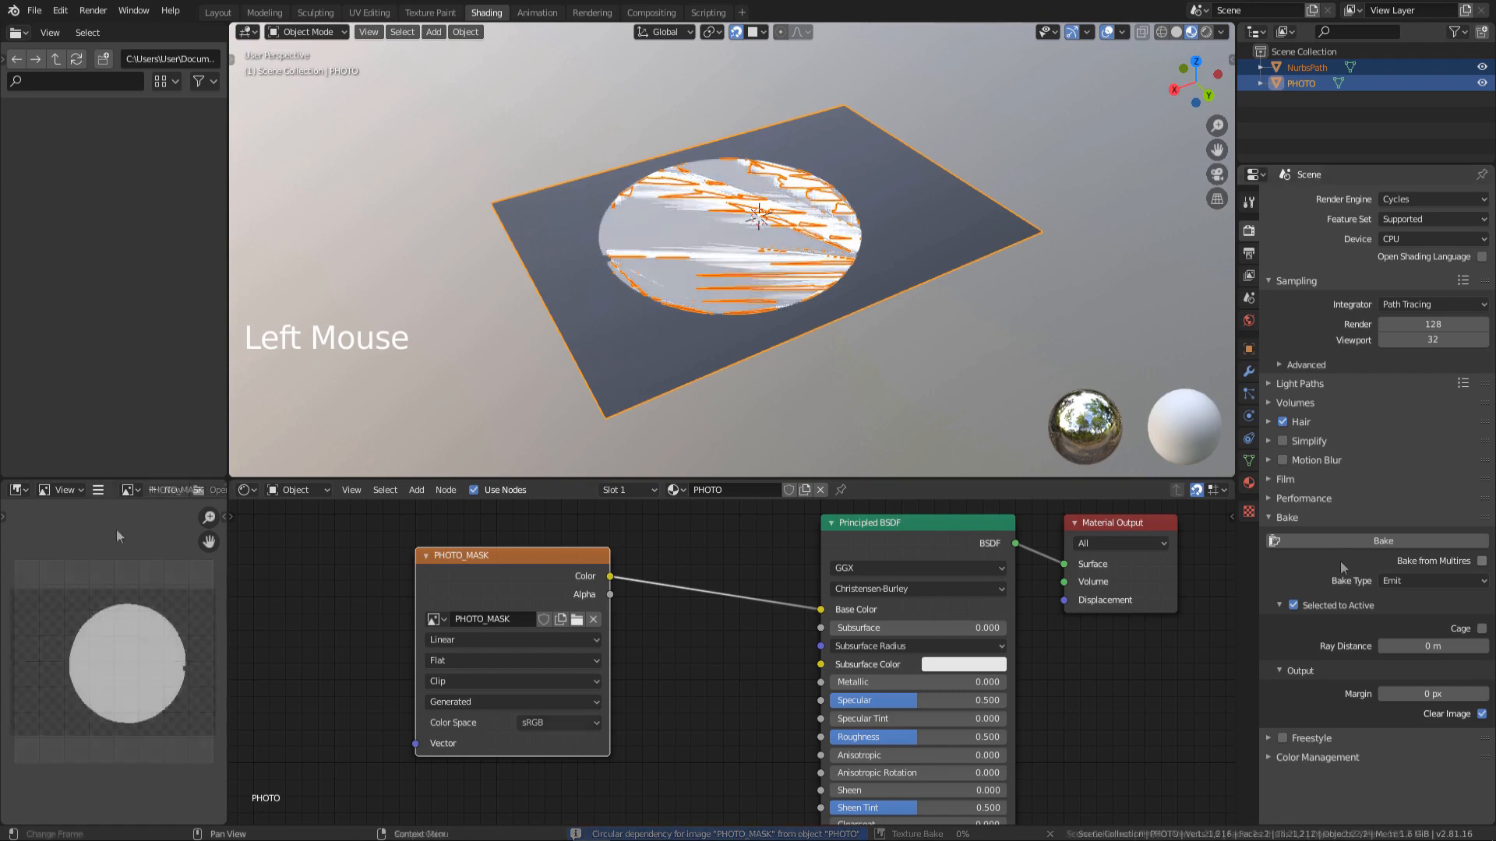
left_click(98, 489)
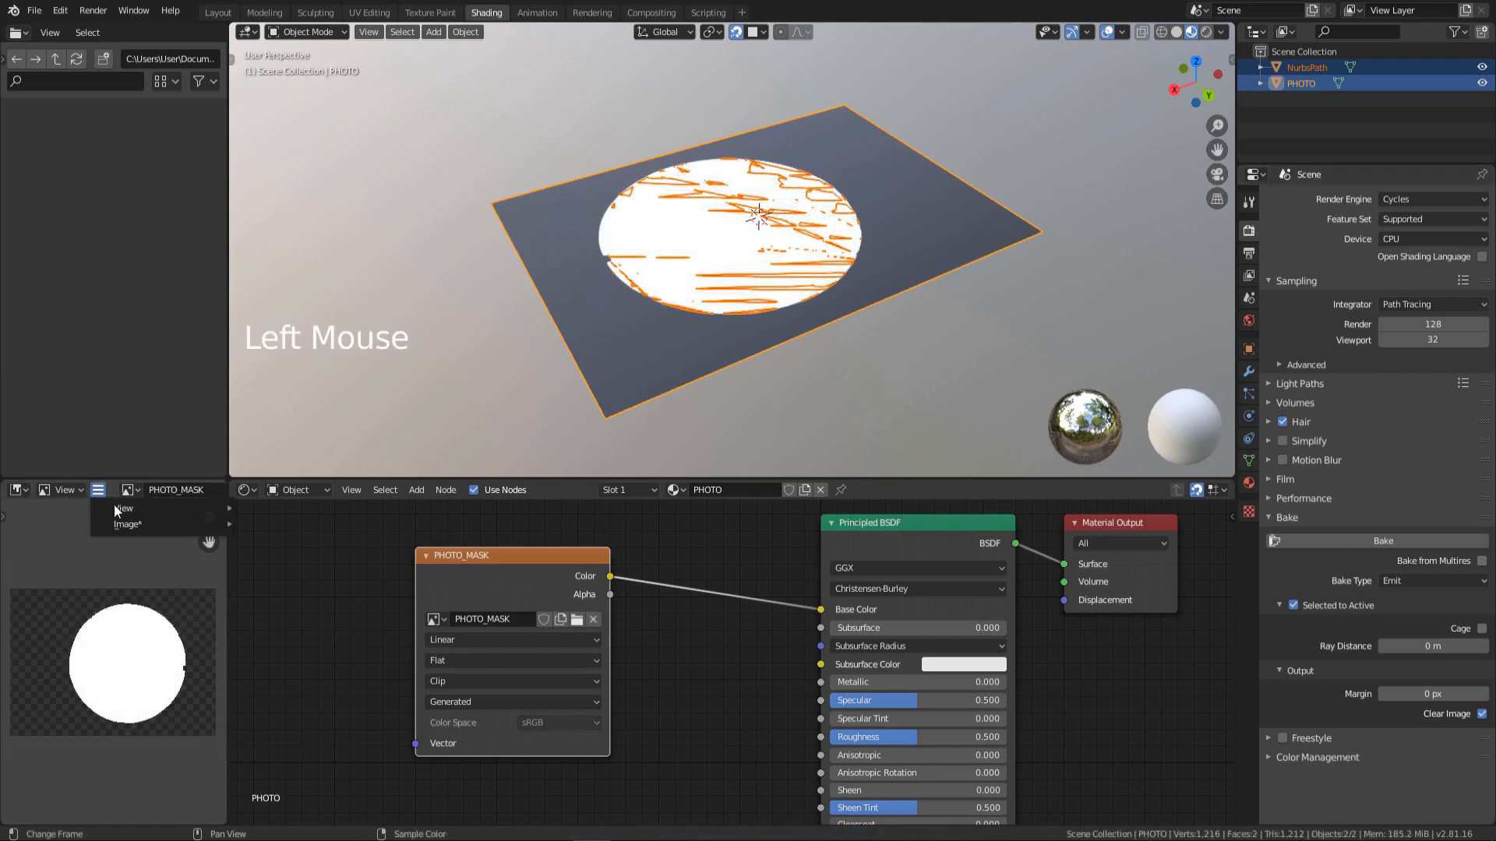
left_click(127, 523)
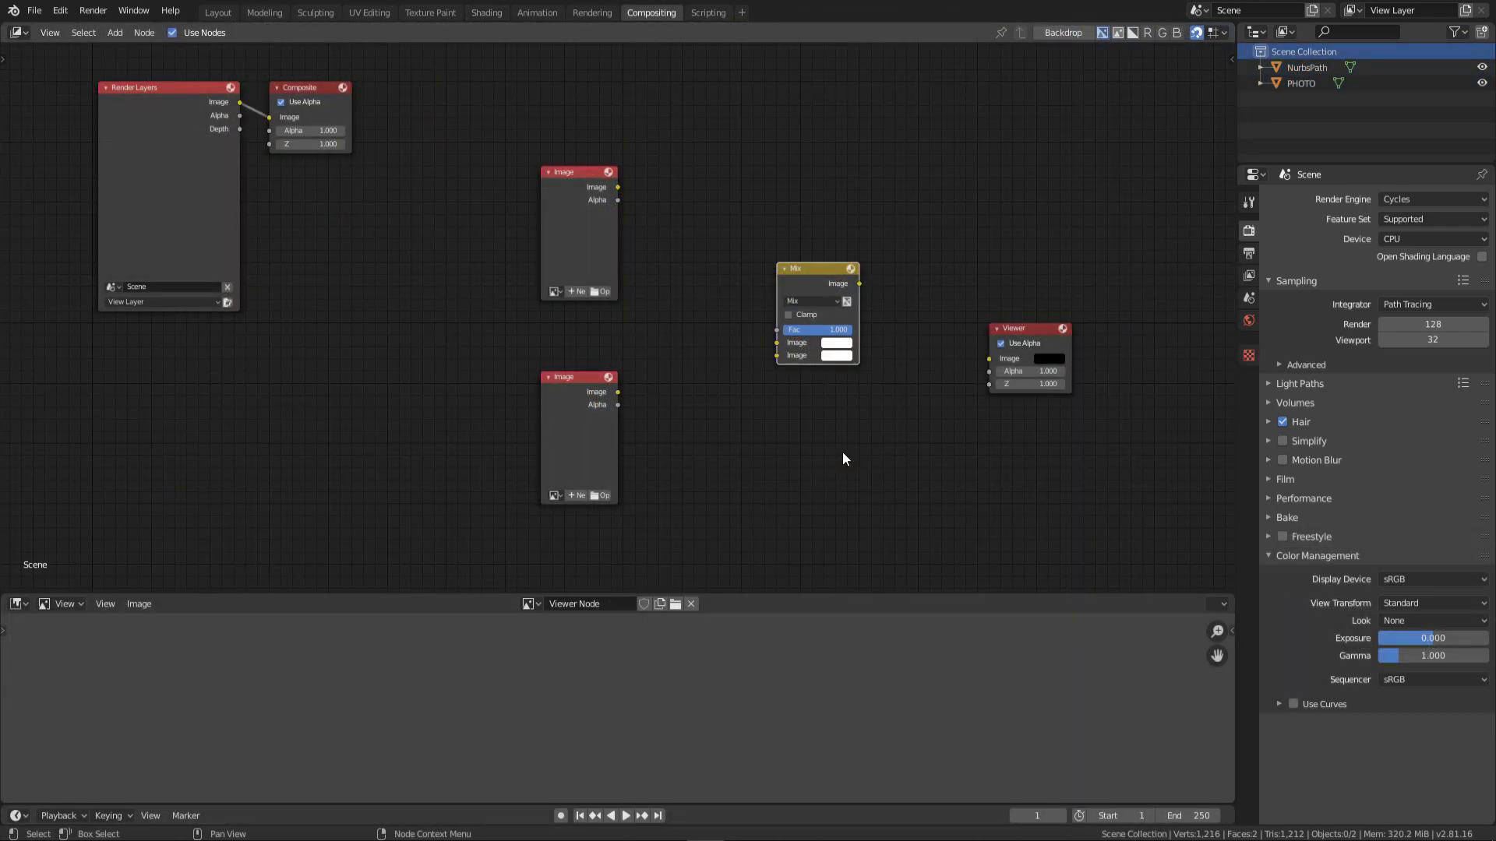
Load an image into the first Image node and link the mask into the Mix node.
left_click(1431, 603)
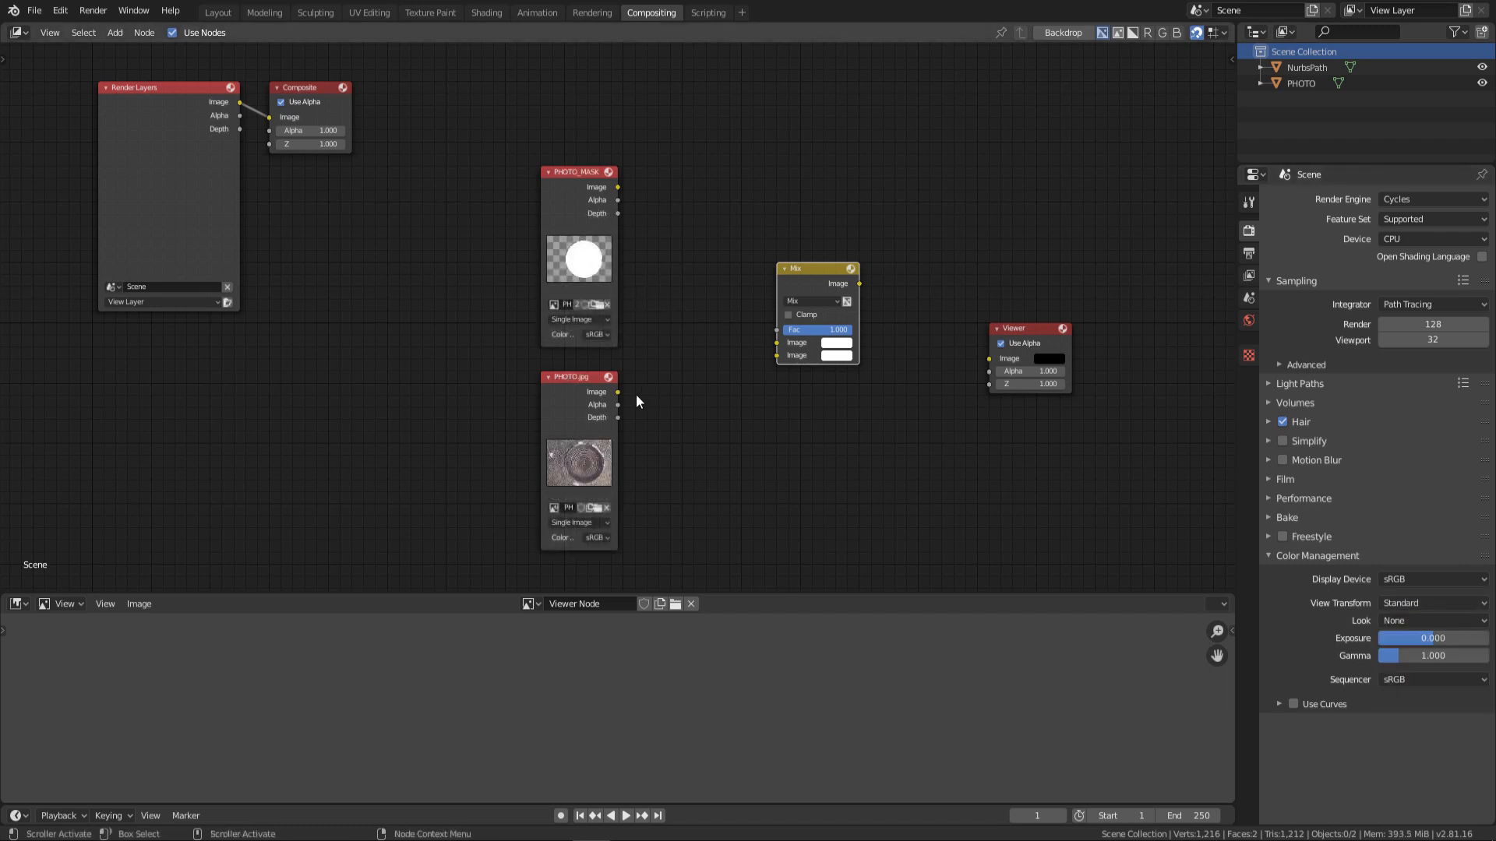
left_click_drag(616, 391, 776, 344)
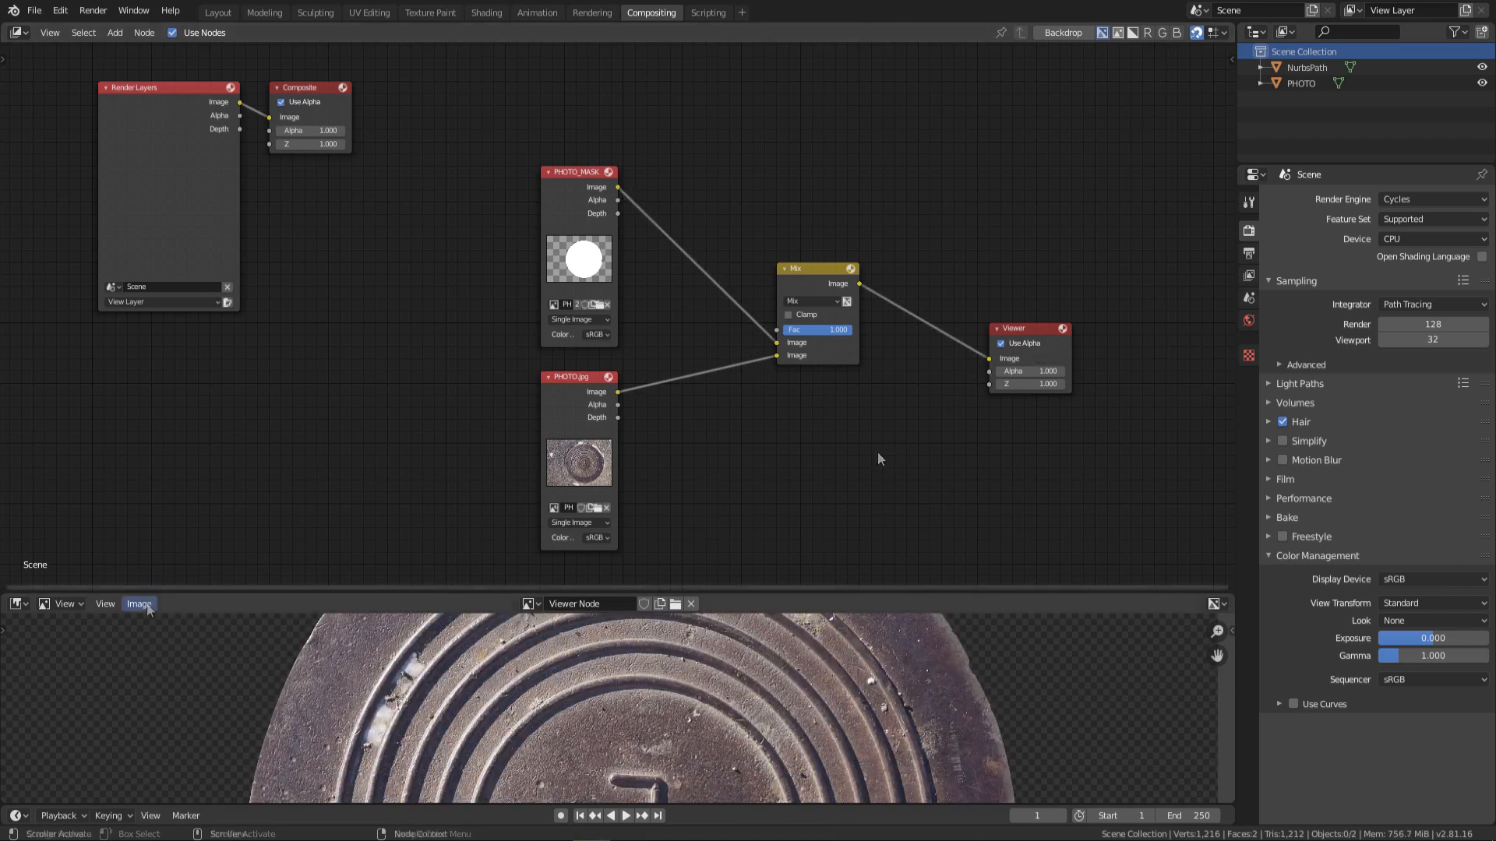
left_click(138, 604)
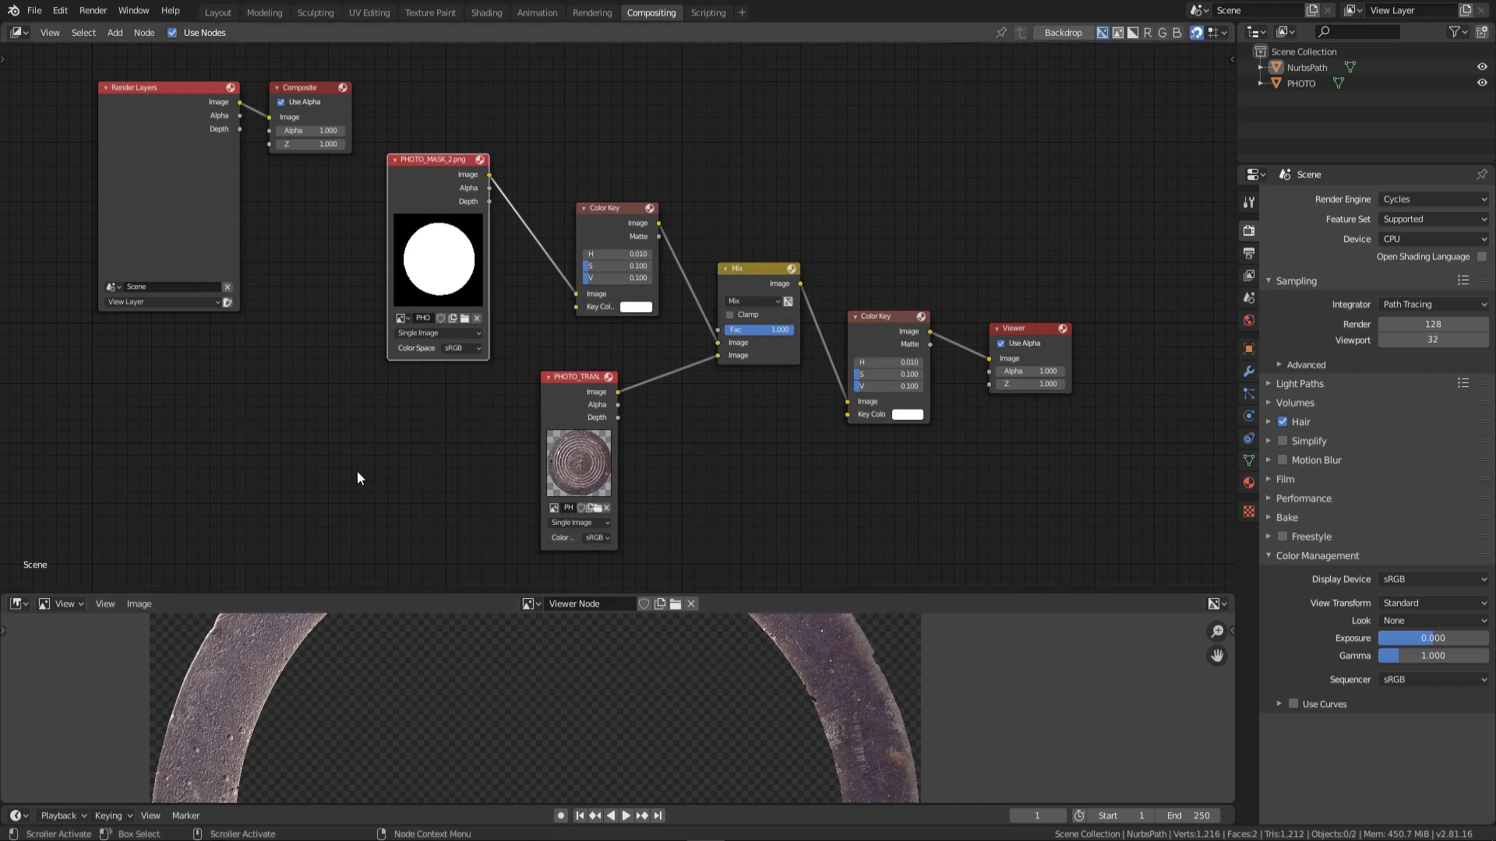
mouse_move(422, 251)
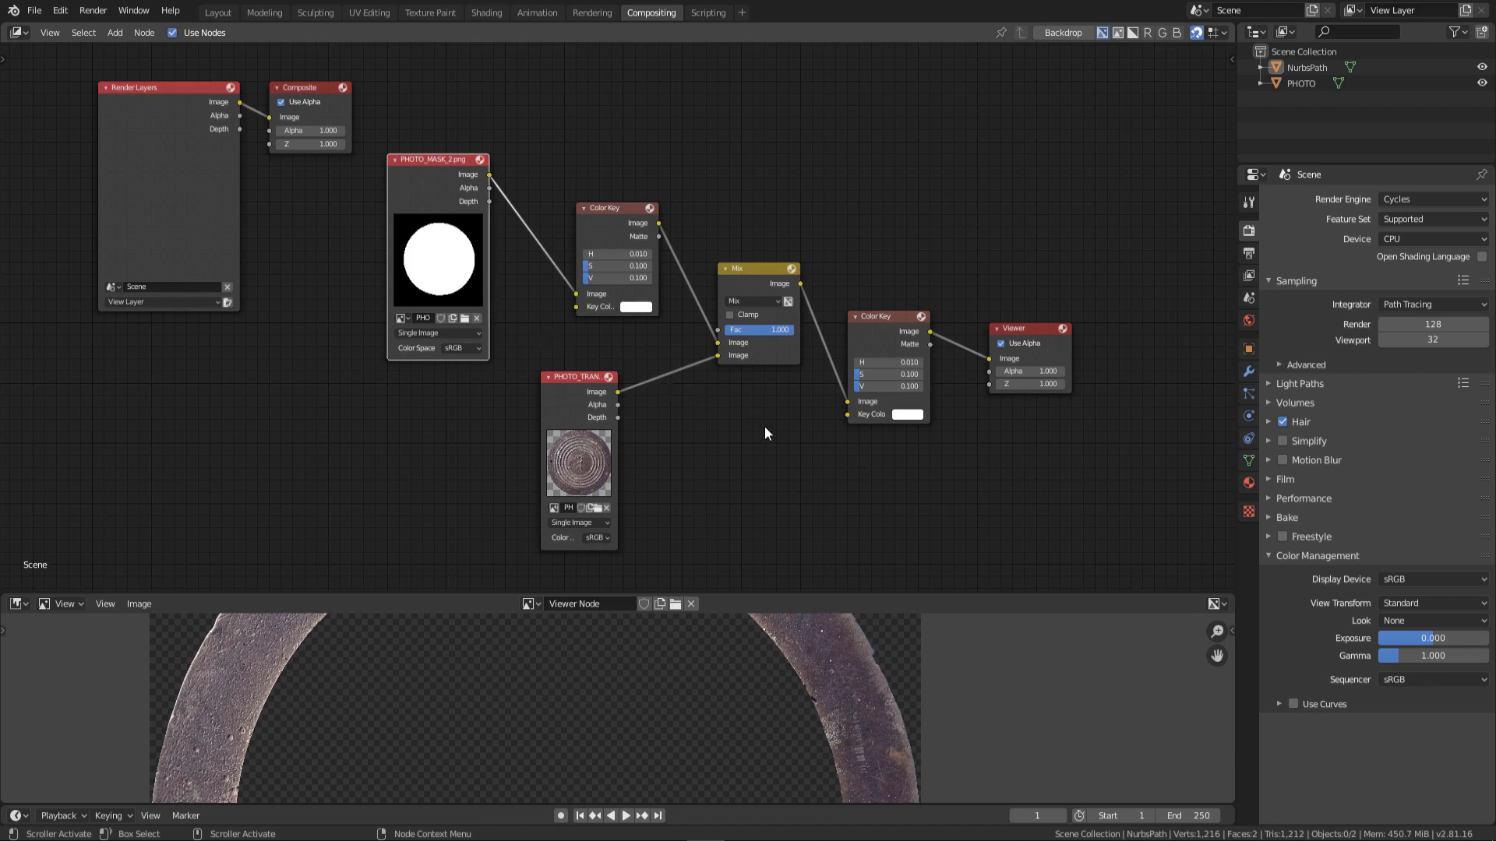
mouse_move(977, 441)
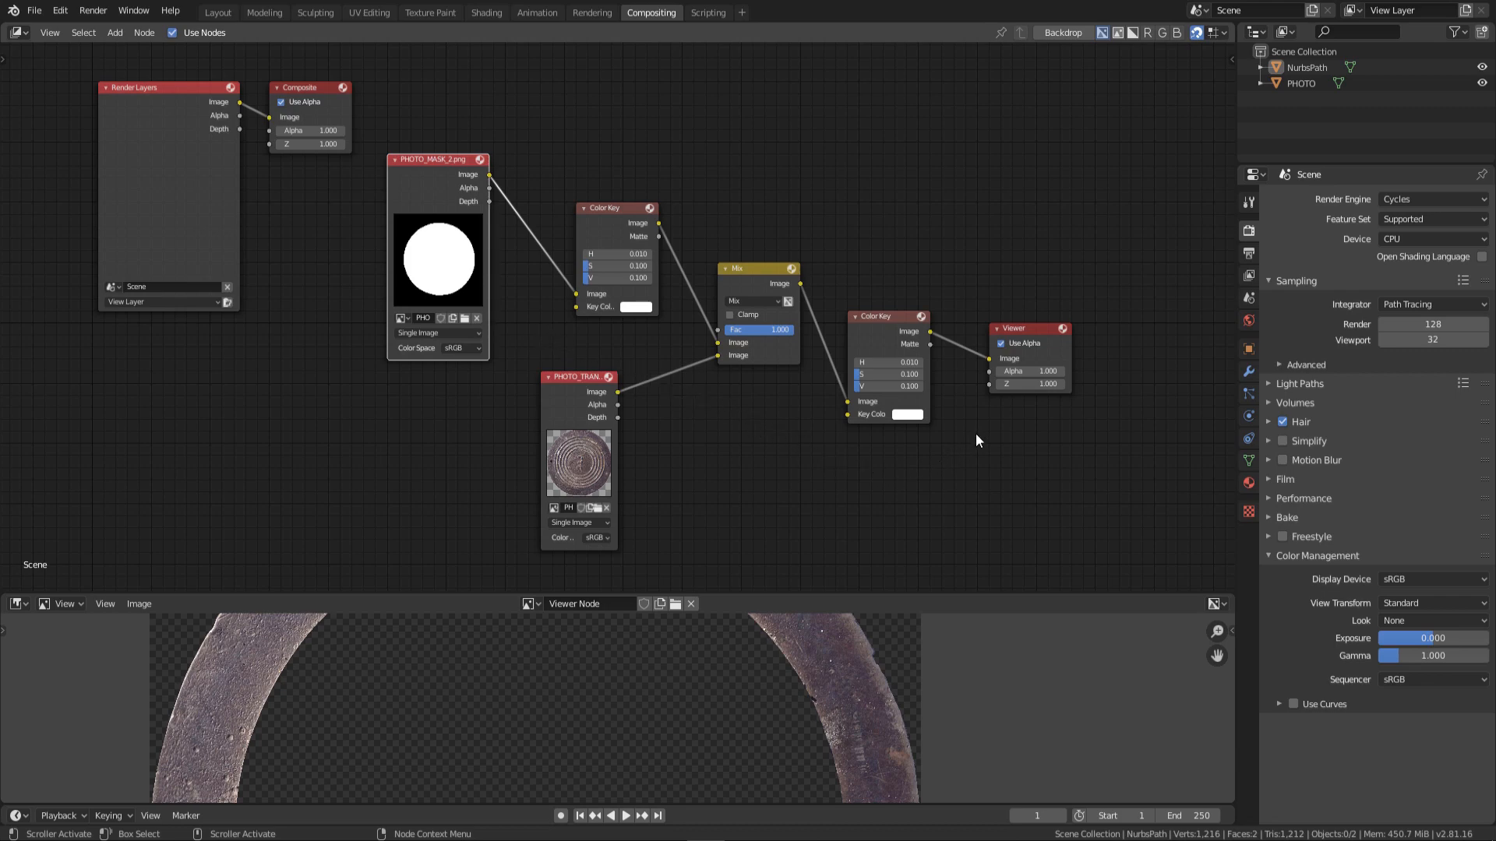